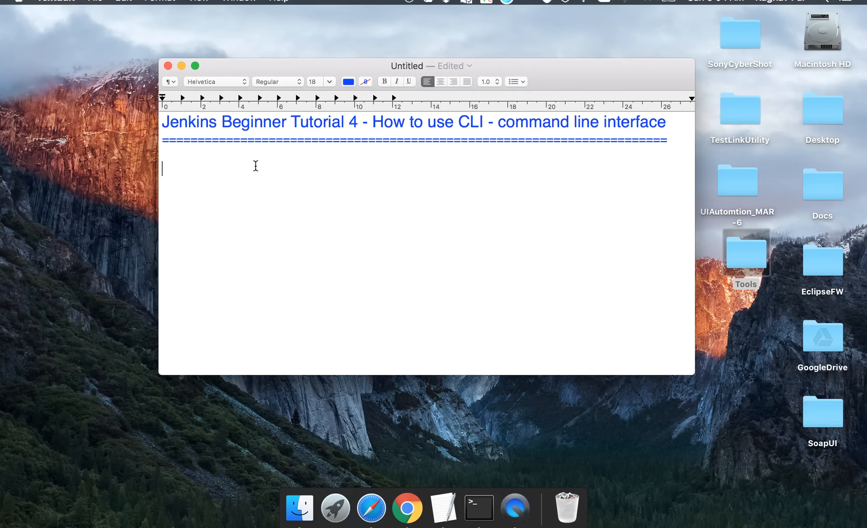
# Step: List the benefits: easier, faster, memory management (efficient), Continous Integration
pyautogui.write('easie')
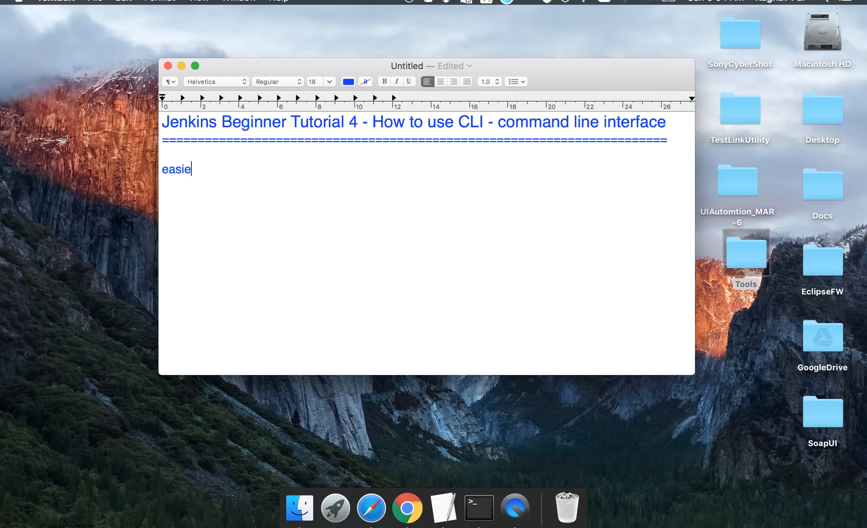
pyautogui.write('r')
pyautogui.write('faster')
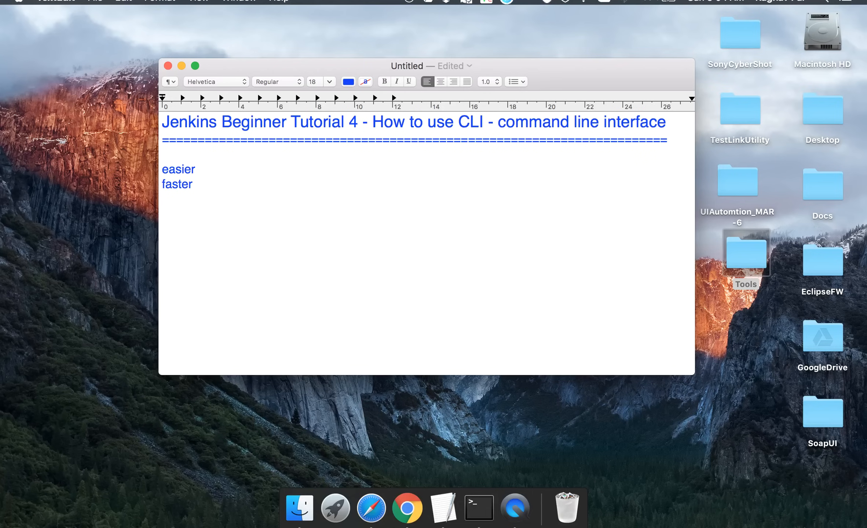
pyautogui.write('mem')
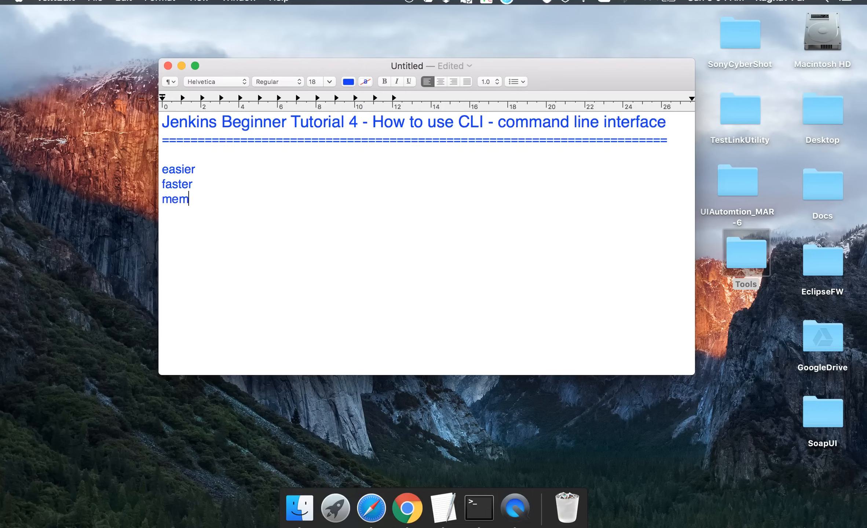
pyautogui.write('ory ma')
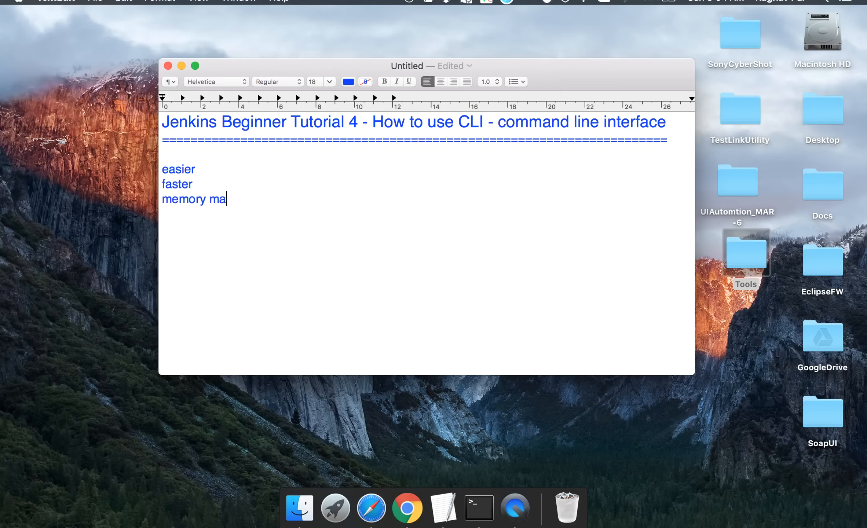
pyautogui.write('nagement')
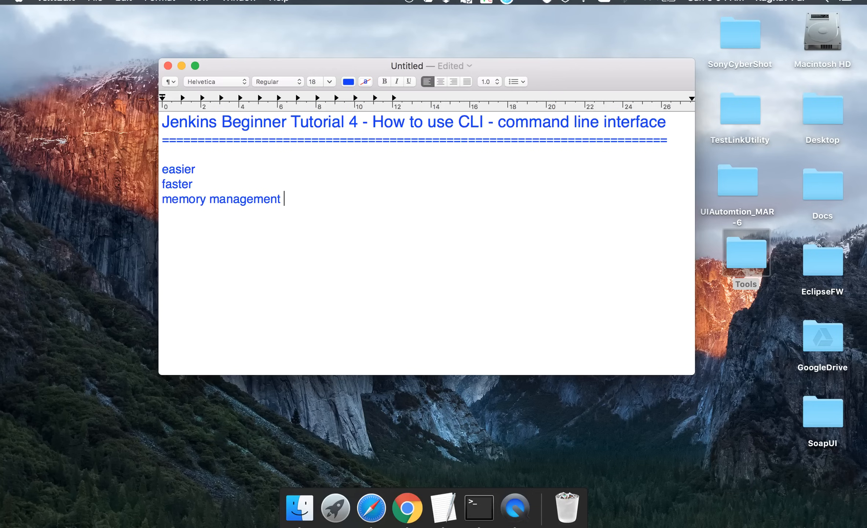
pyautogui.write('(effi')
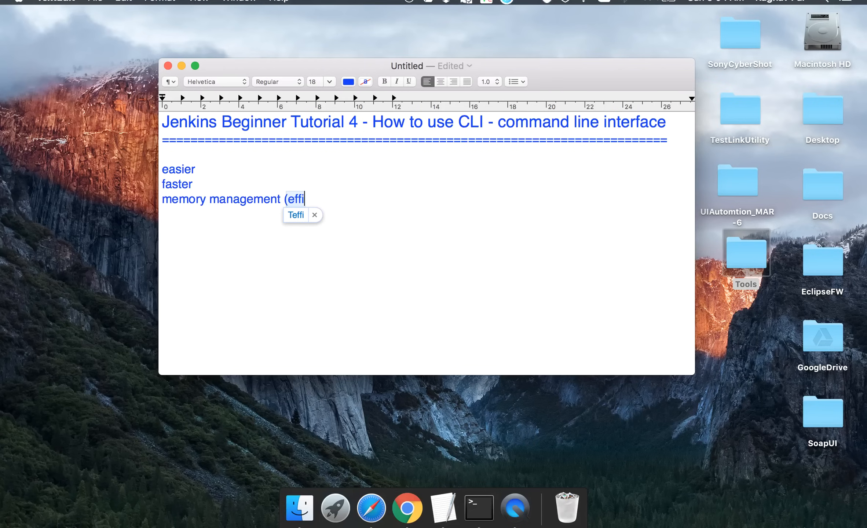
pyautogui.write('cient')
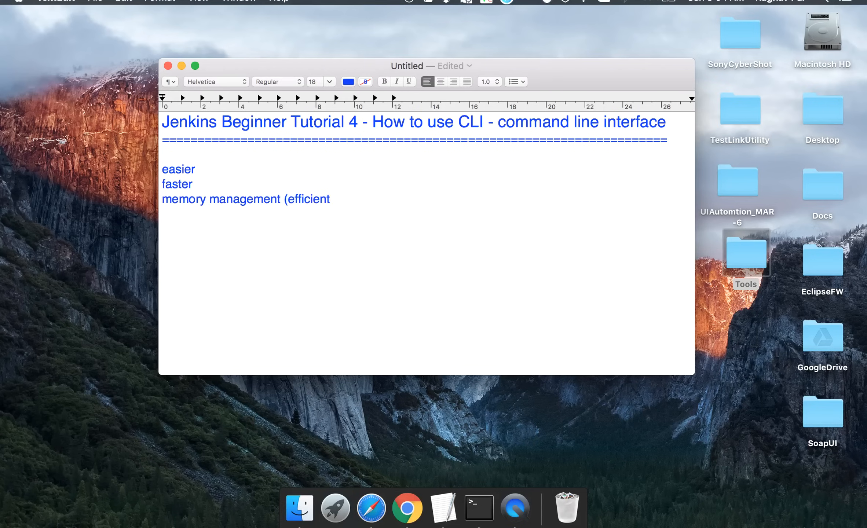
pyautogui.write(')')
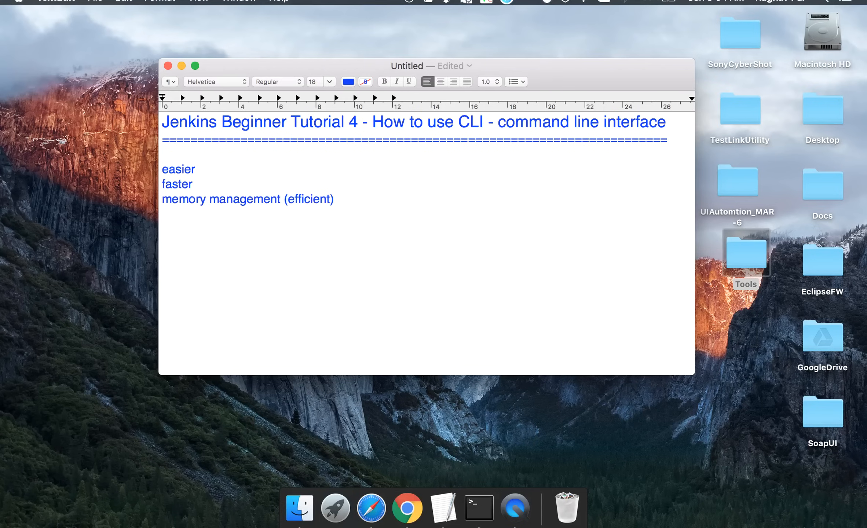
pyautogui.write('Conti')
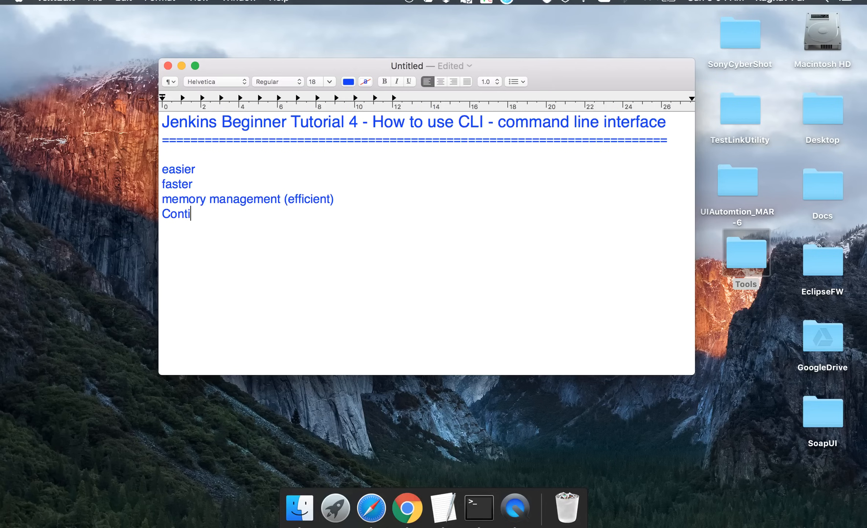
pyautogui.write('nous Inte')
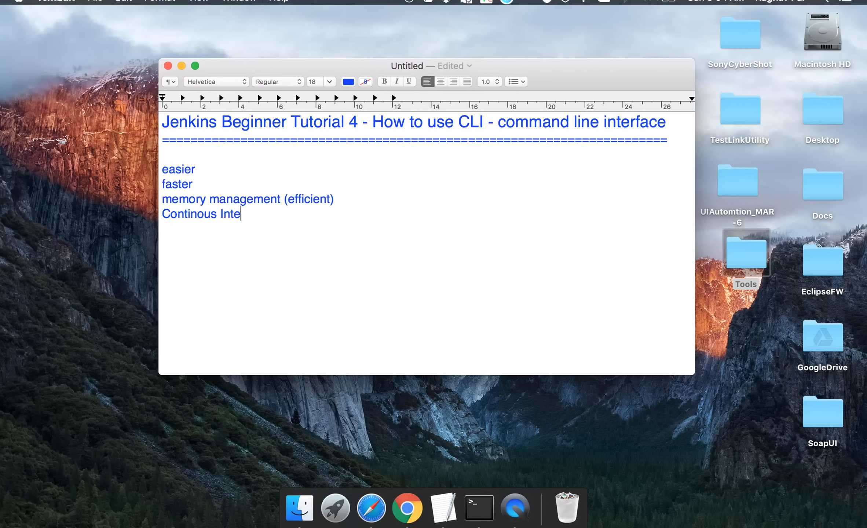
pyautogui.write('gration')
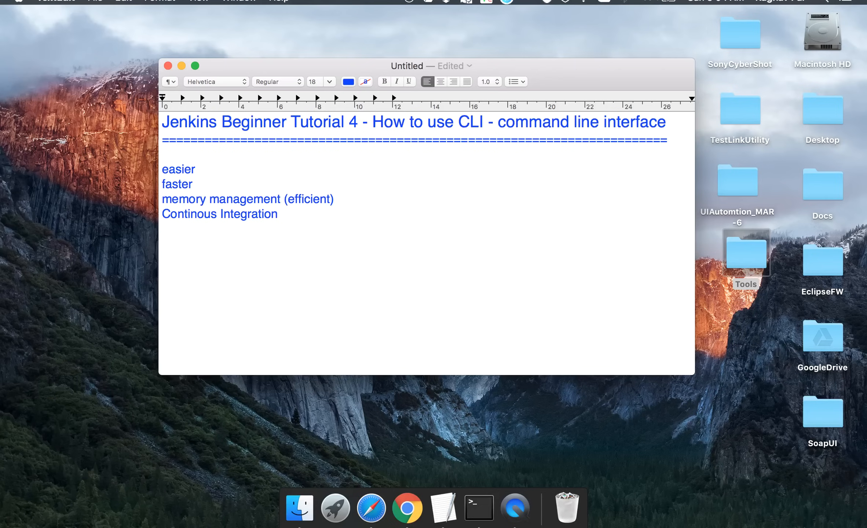
pyautogui.click(277, 215)
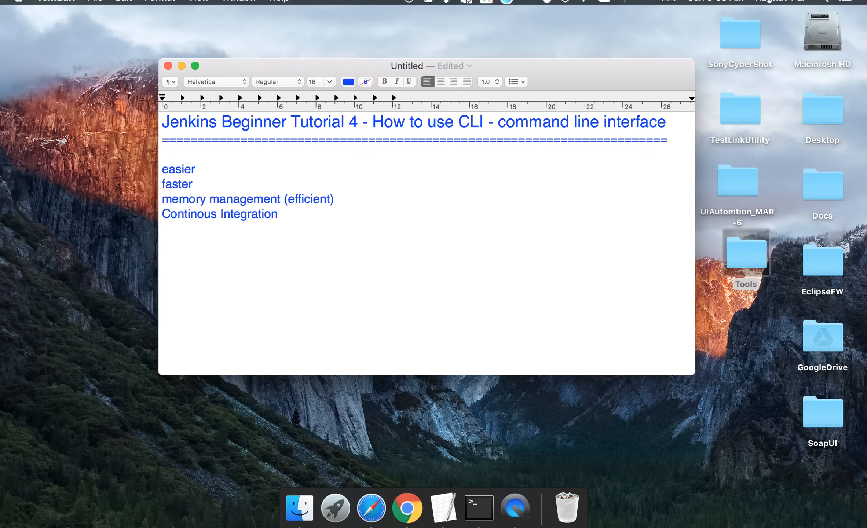
# Step: Replace the benefits list with 'Step 1 : start Jenkins' and launch Terminal from Spotlight
pyautogui.tripleClick(220, 214)
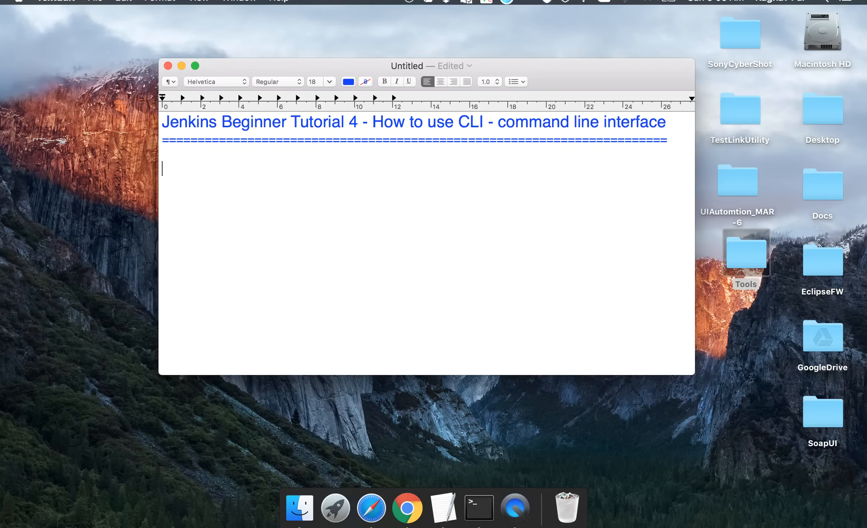
pyautogui.write('Step 1 : start')
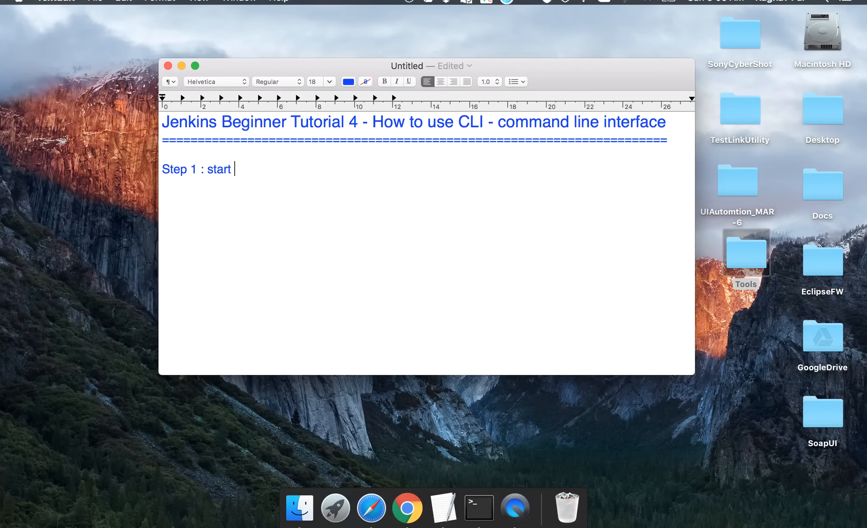
pyautogui.write('Jenkins')
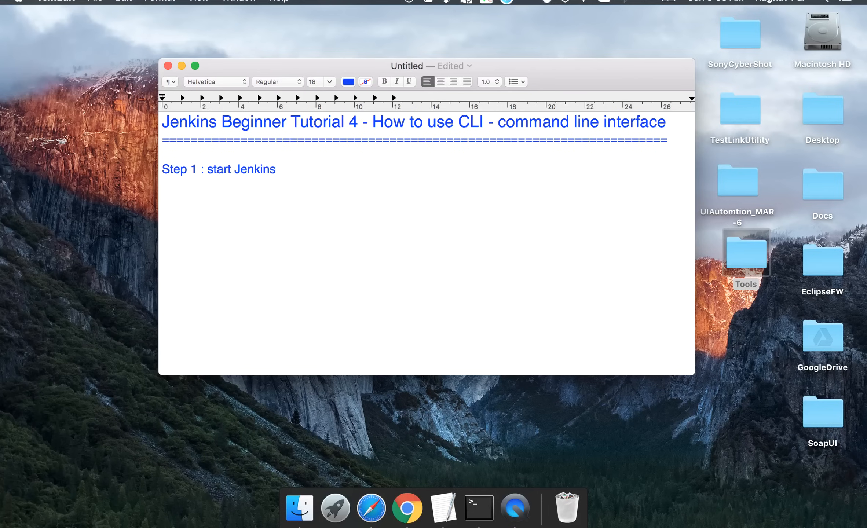
pyautogui.press('cmd+space')
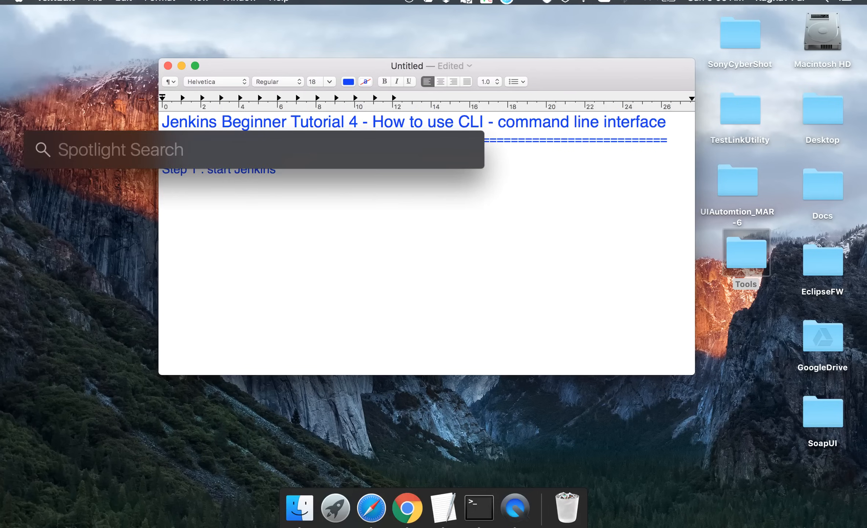
pyautogui.write('terminal')
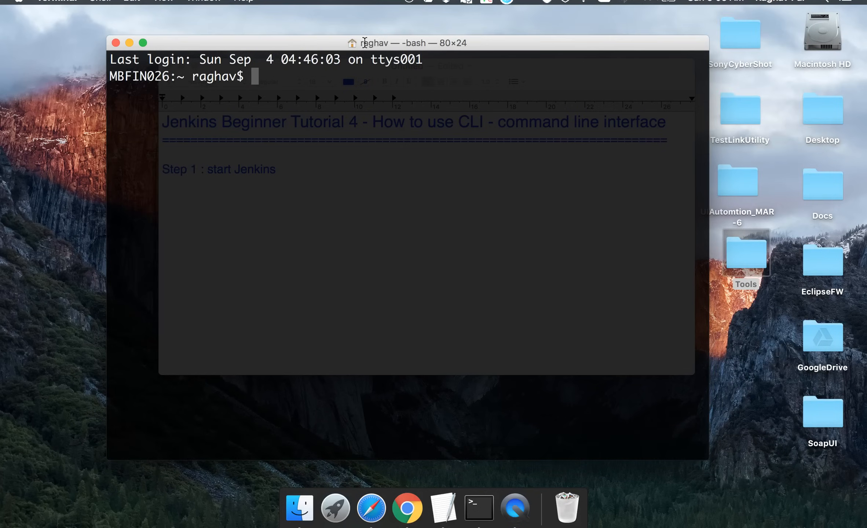
# Step: Change directory to the Jenkins folder under /Users/ragh…/Tools/
pyautogui.write('cd')
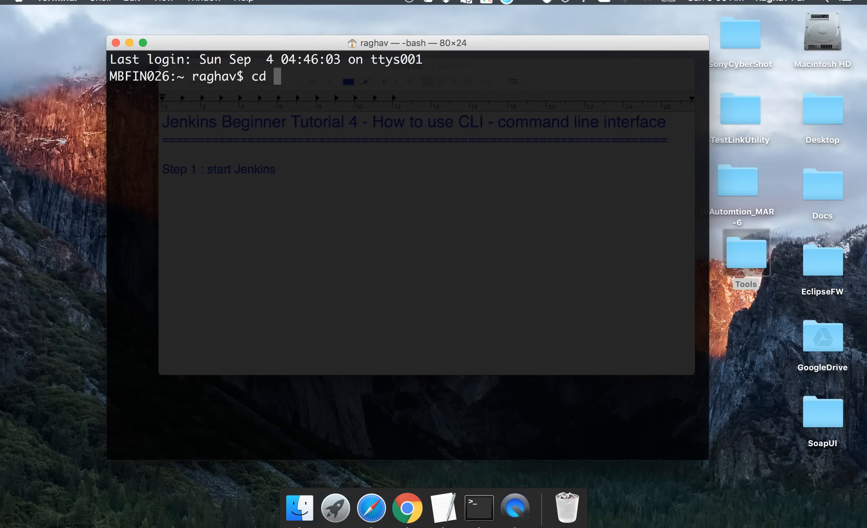
pyautogui.write('/U')
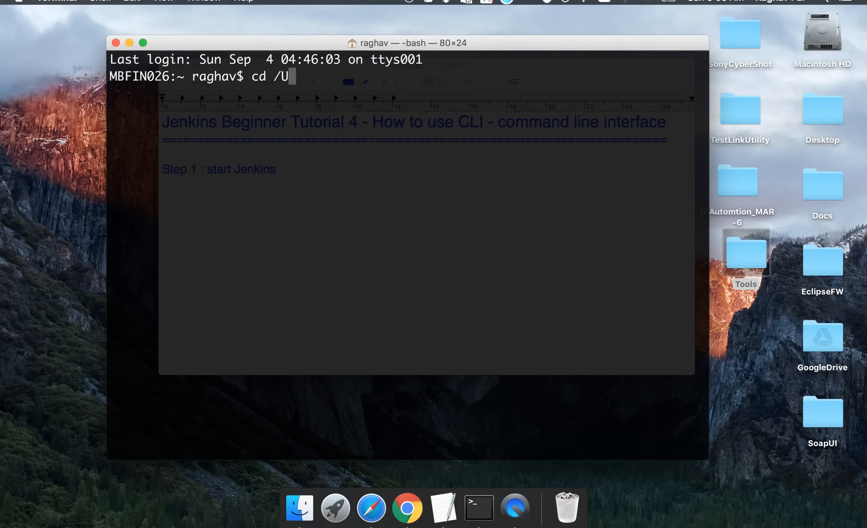
pyautogui.write('sers/raghav/Desktop/')
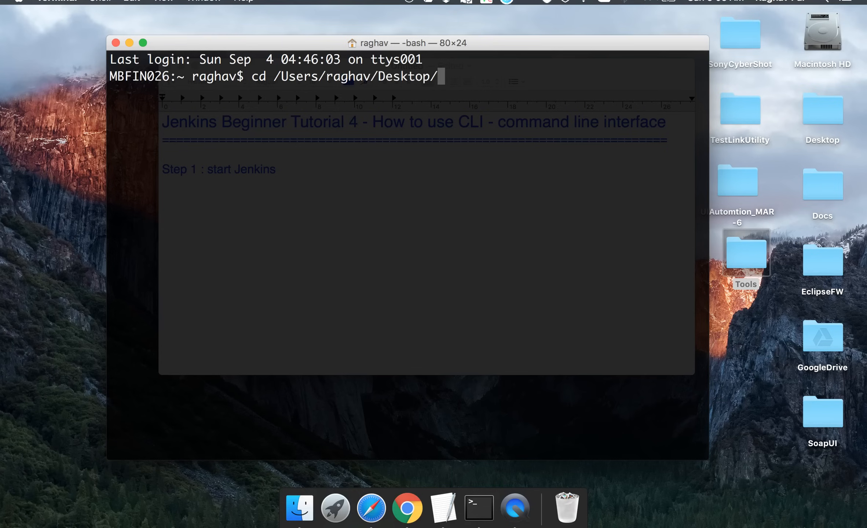
pyautogui.write('Tools/Jenkins/')
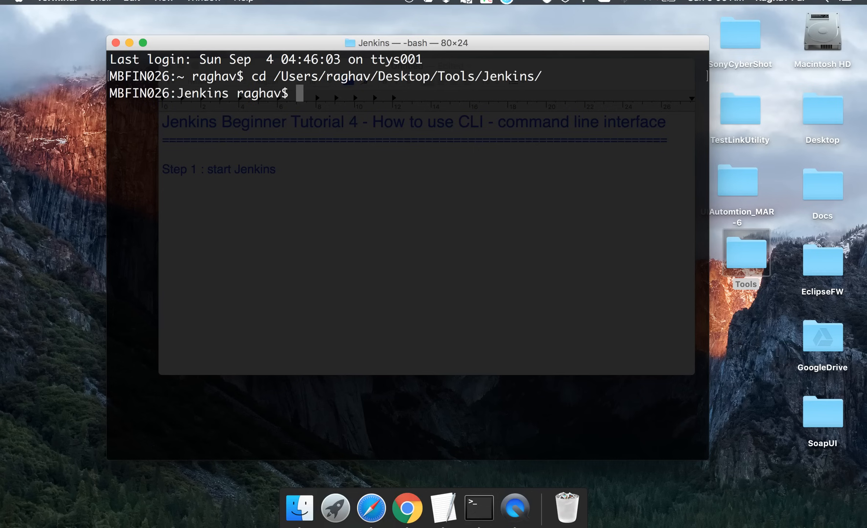
# Step: Run 'java -jar jenkins.war' without the --httpPort=9090 option to start Jenkins
pyautogui.write('java -jar')
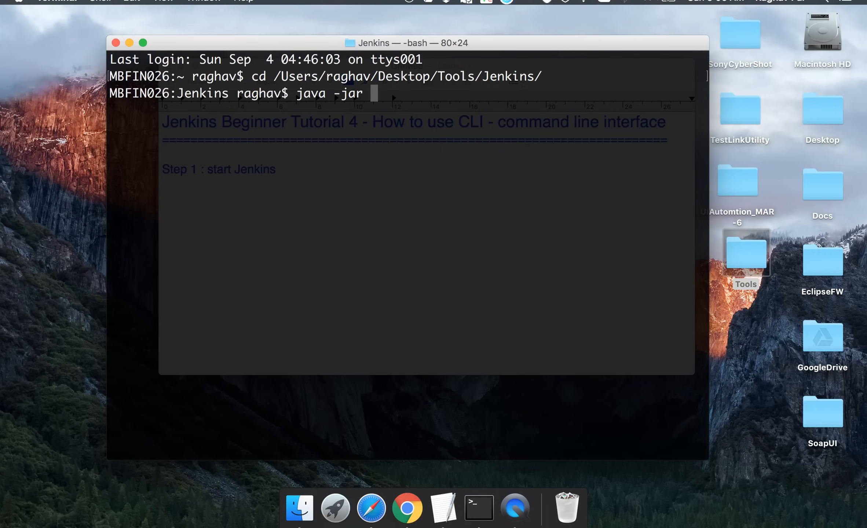
pyautogui.write('jenkins.')
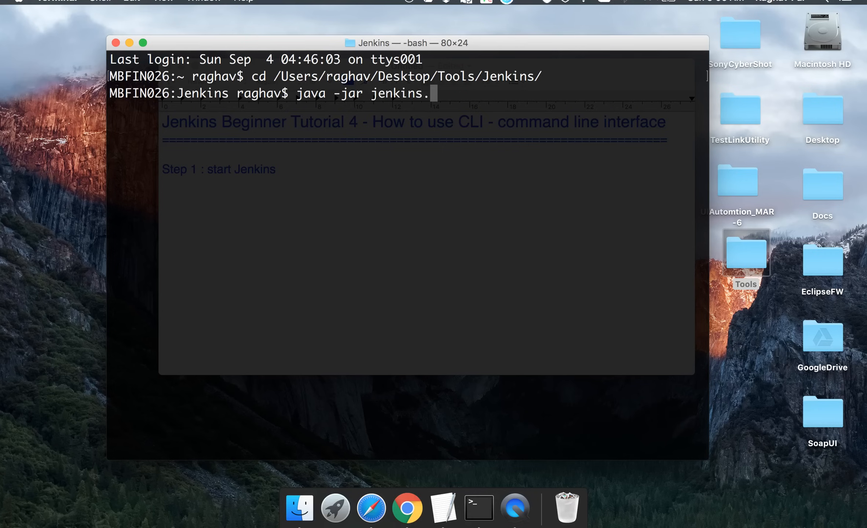
pyautogui.write('war')
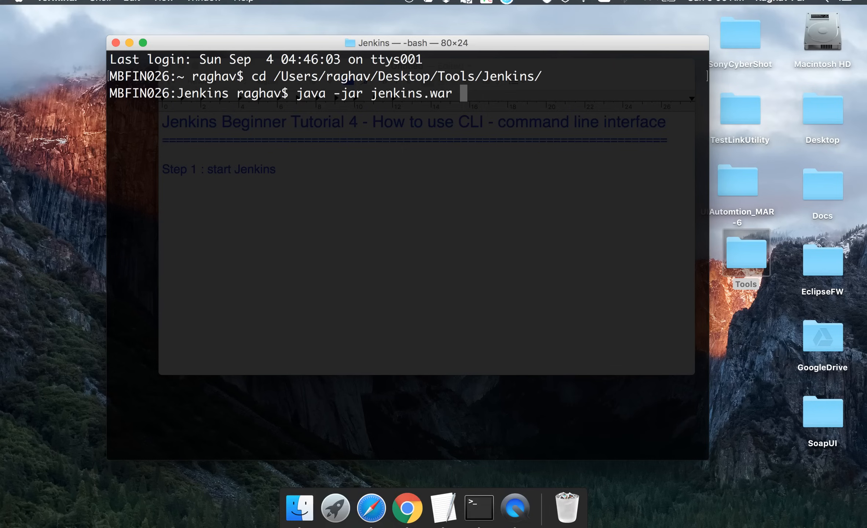
pyautogui.write('-')
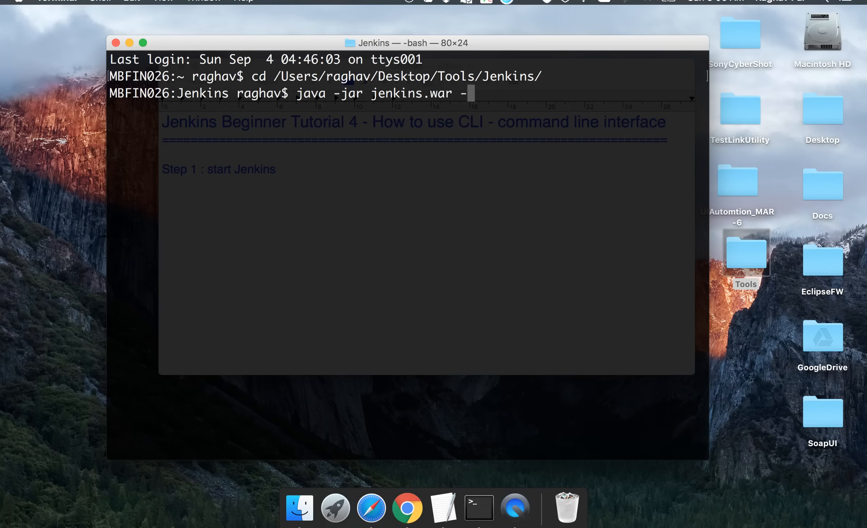
pyautogui.write('-t')
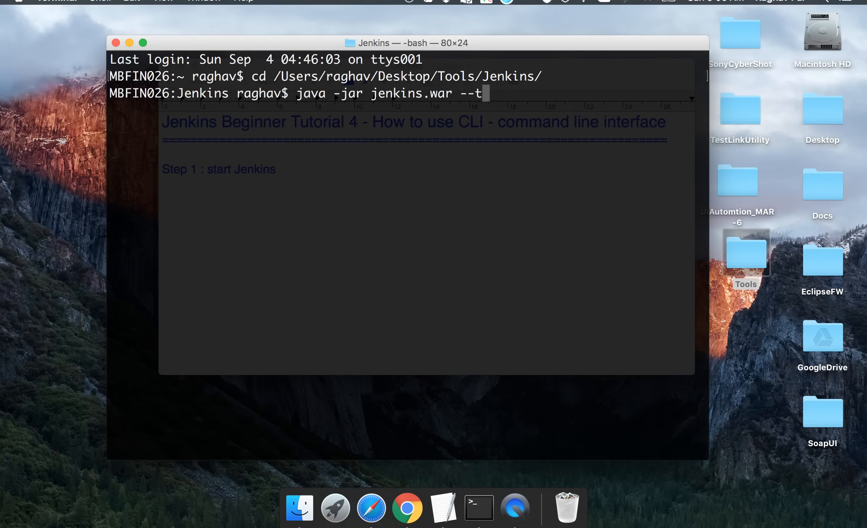
pyautogui.write('ttpPort=9')
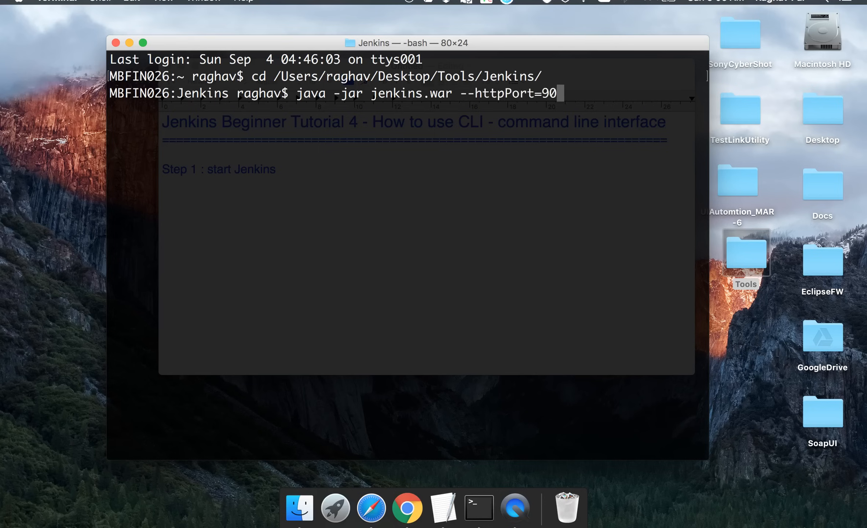
pyautogui.write('0')
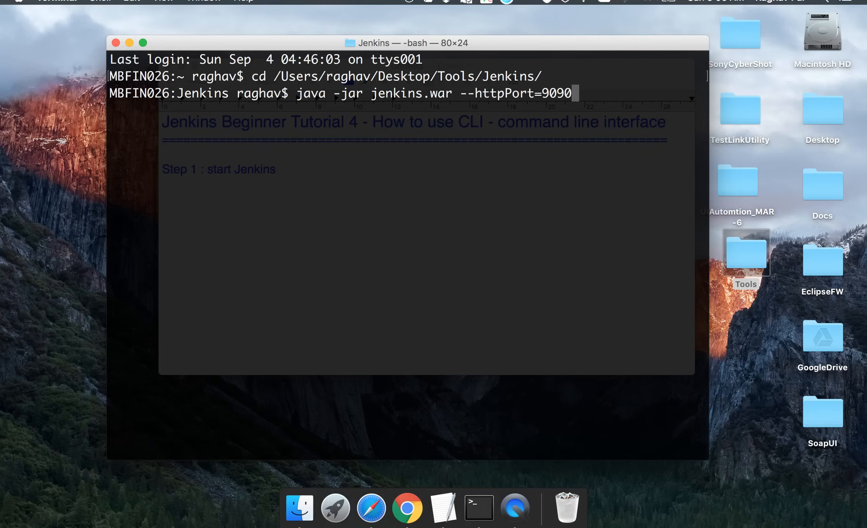
pyautogui.press('Backspace')
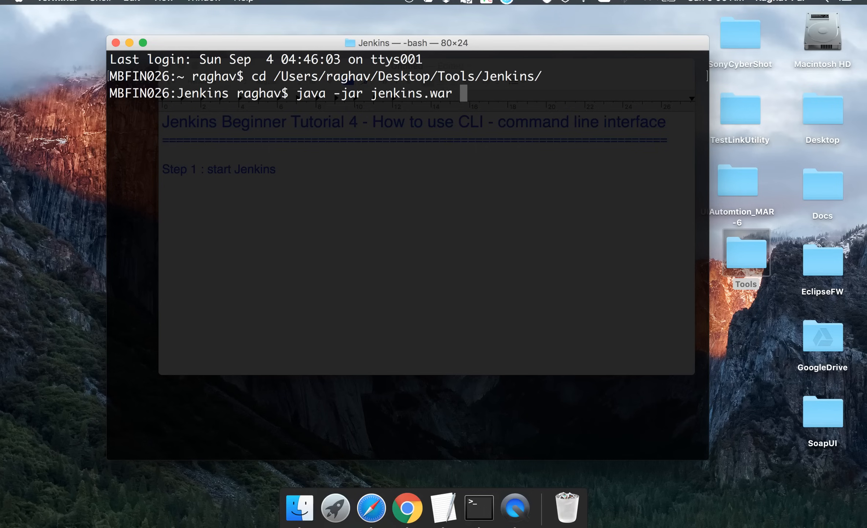
pyautogui.press('enter')
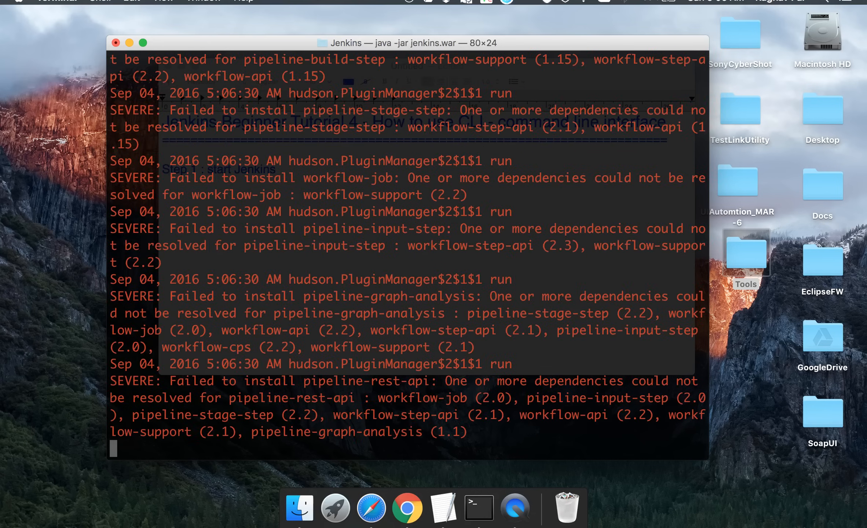
# Step: Load the Jenkins dashboard at localhost:8080 and go to Manage Jenkins
pyautogui.click(407, 508)
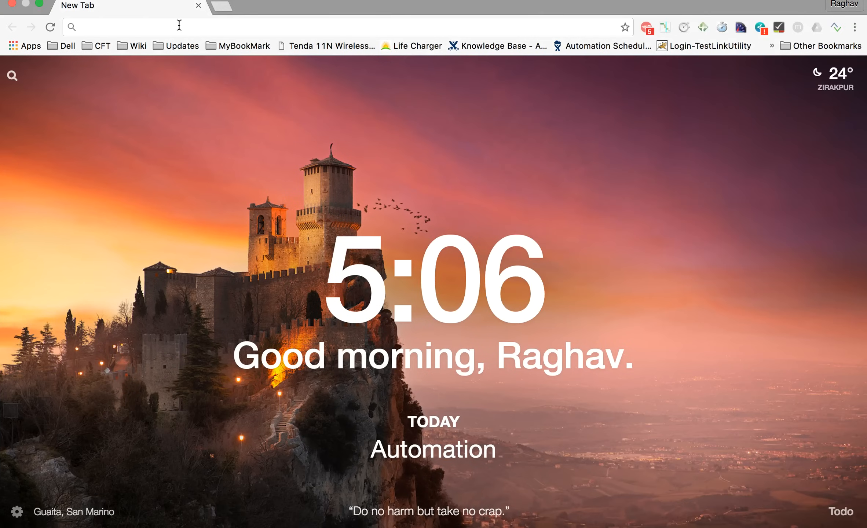
pyautogui.write('localhost:8080')
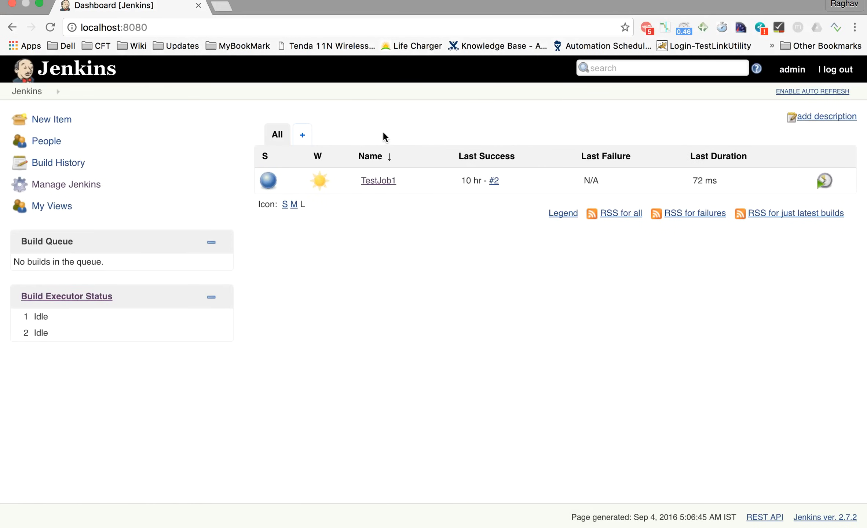
pyautogui.moveTo(149, 220)
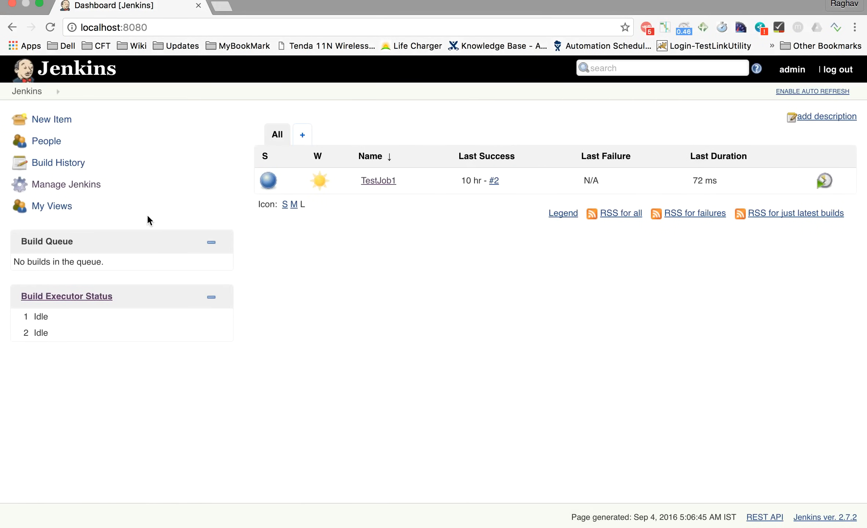
pyautogui.moveTo(66, 184)
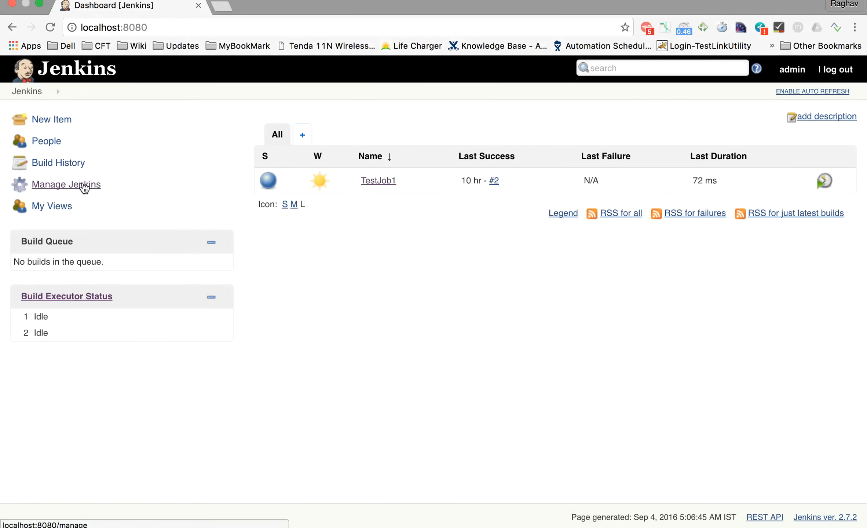
pyautogui.click(66, 184)
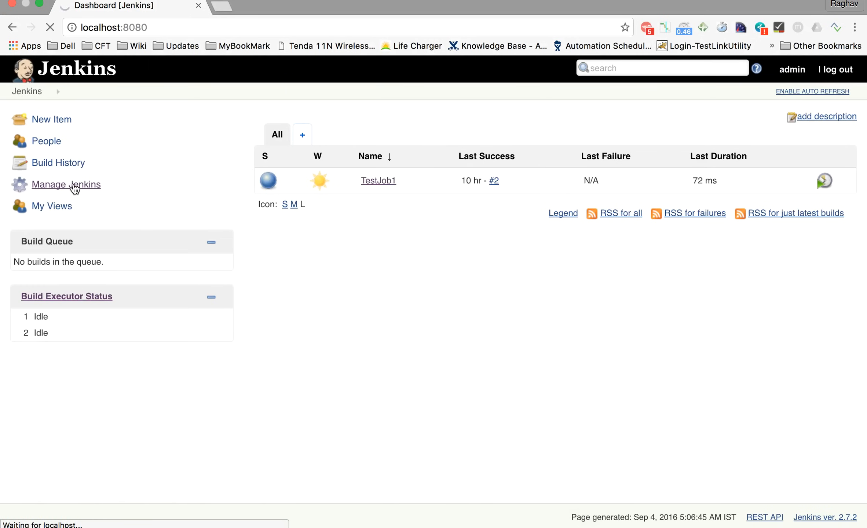
pyautogui.click(66, 184)
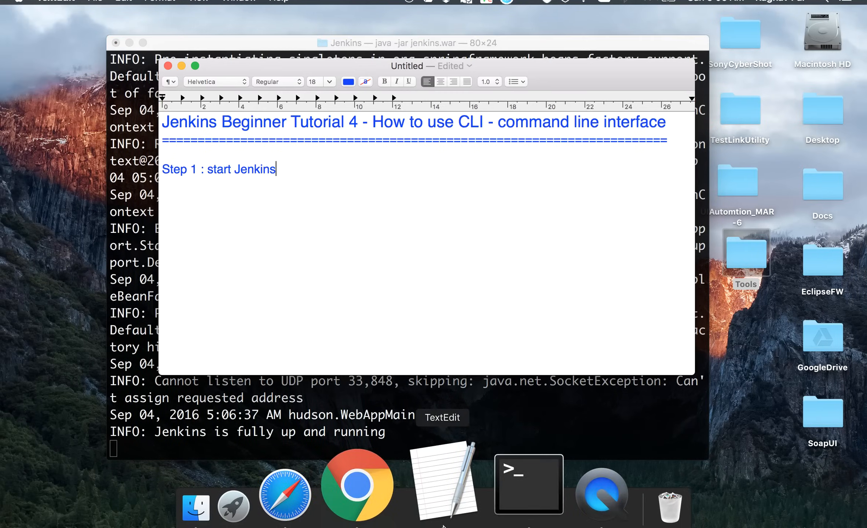
# Step: Add the line 'Step 2 : goto Manage Jenkins ->' to the notes
pyautogui.write('Step 2 : G')
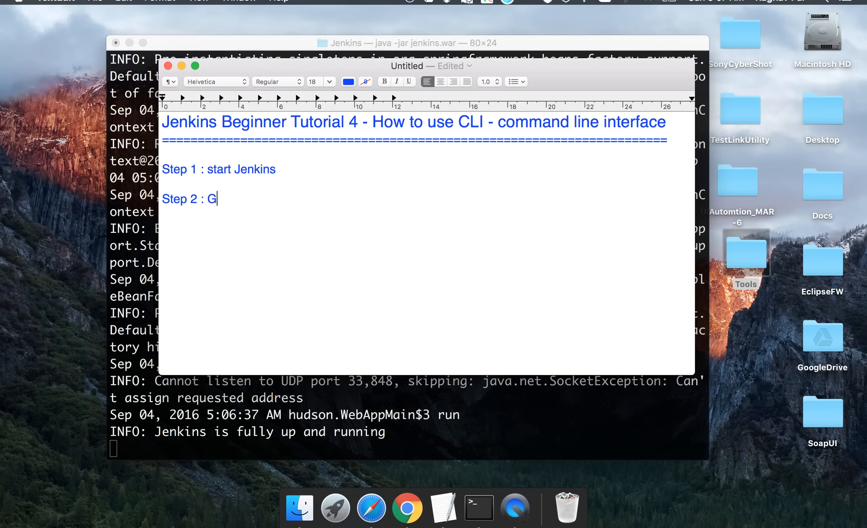
pyautogui.write('oto M')
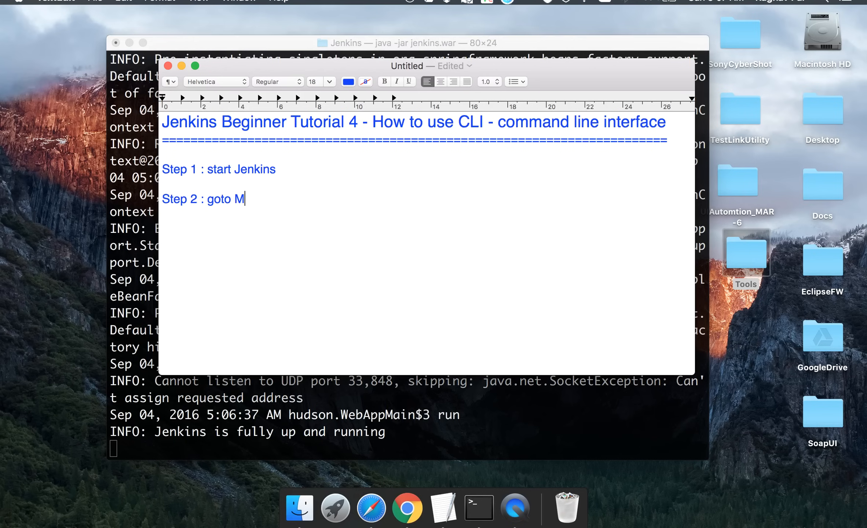
pyautogui.write('anage Je')
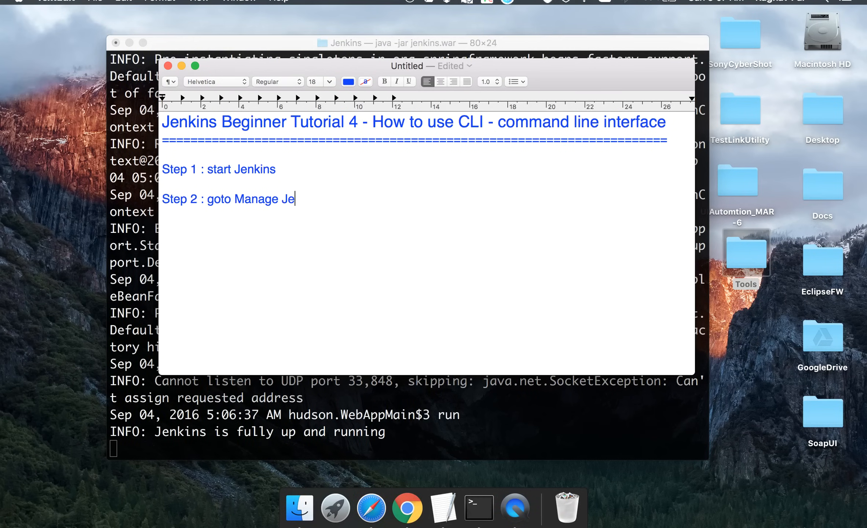
pyautogui.write('nkins ->')
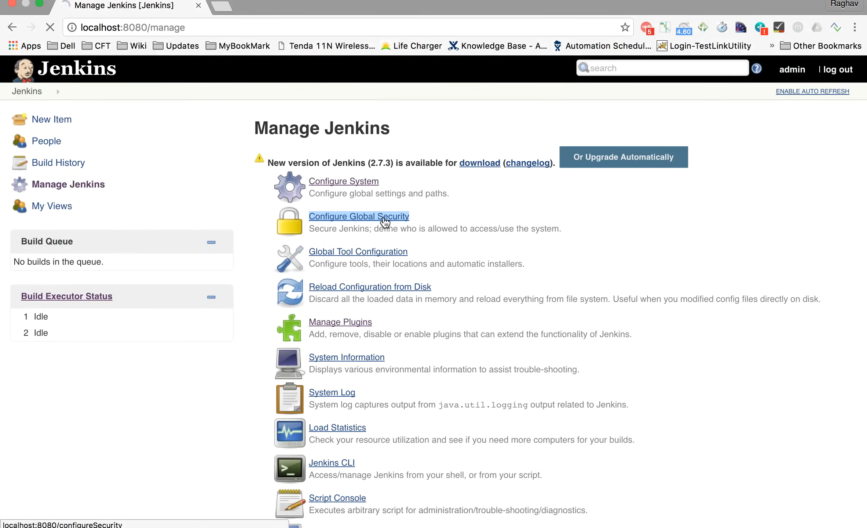
# Step: Save Configure Global Security with security enabled, Jenkins user database and anonymous read access
pyautogui.click(358, 217)
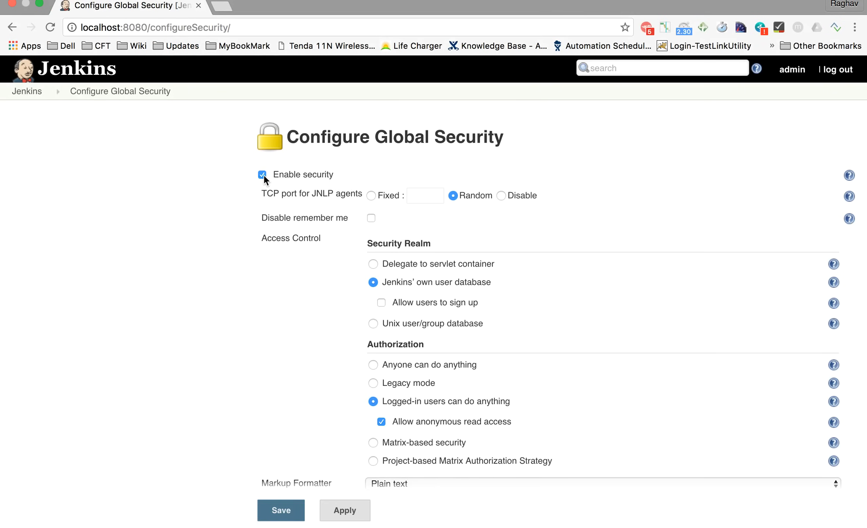
pyautogui.moveTo(333, 178)
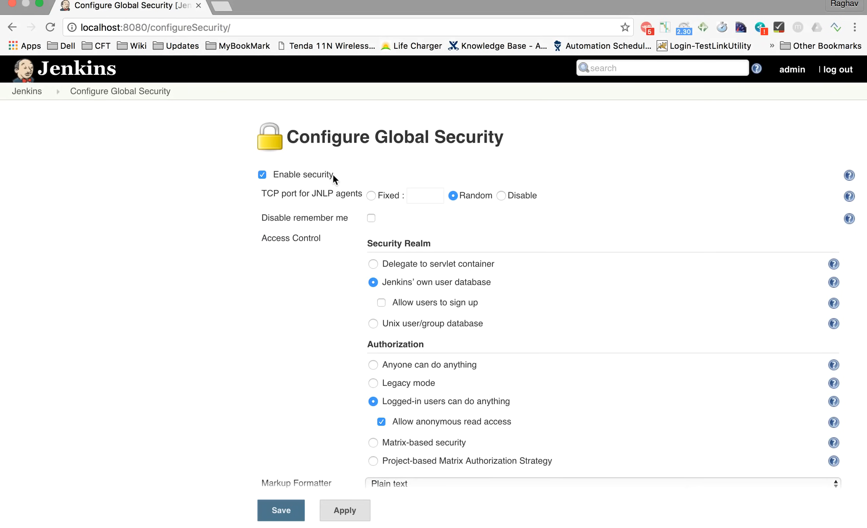
pyautogui.moveTo(311, 166)
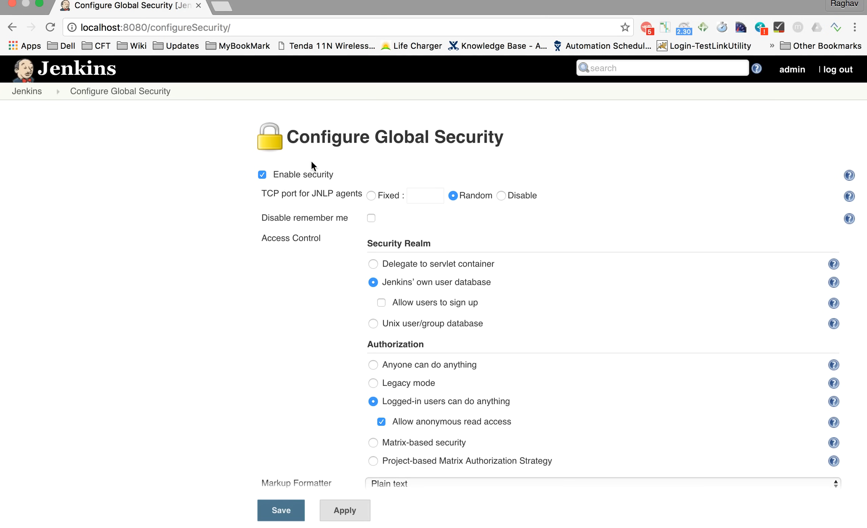
pyautogui.click(281, 511)
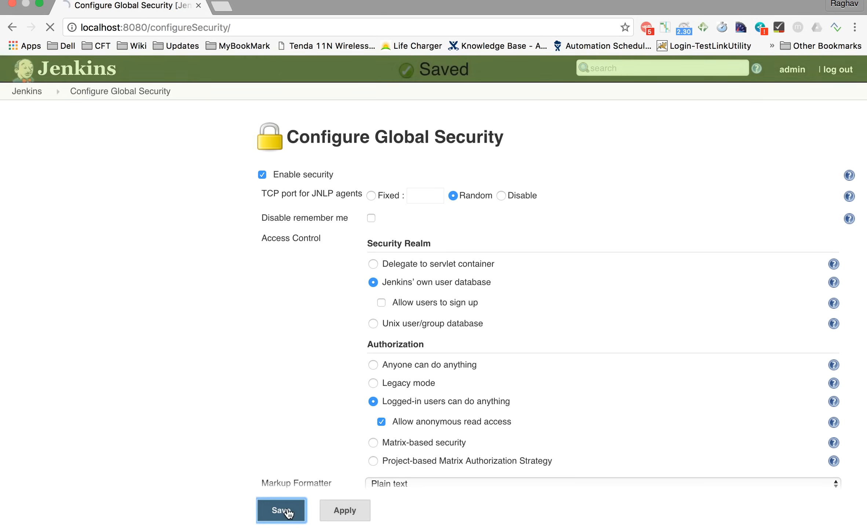
pyautogui.click(281, 510)
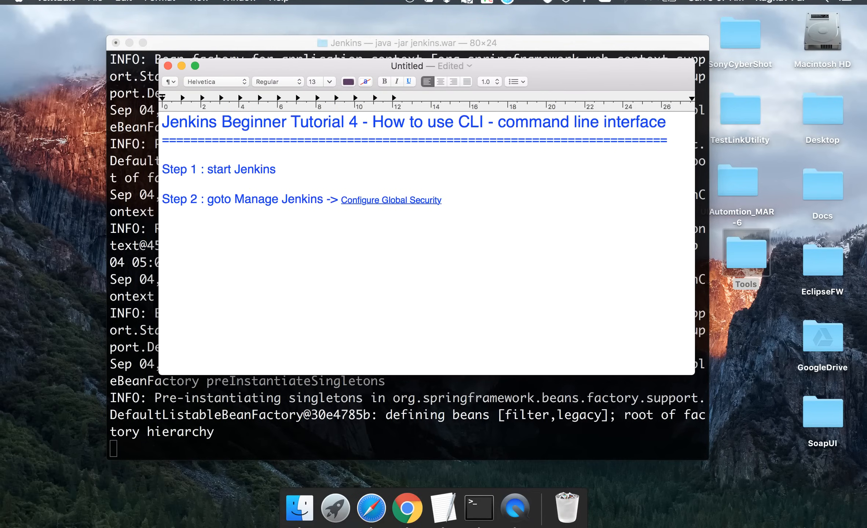
# Step: Append '-> enable security' to Step 2 and start a 'Step 3 :' line
pyautogui.write('->')
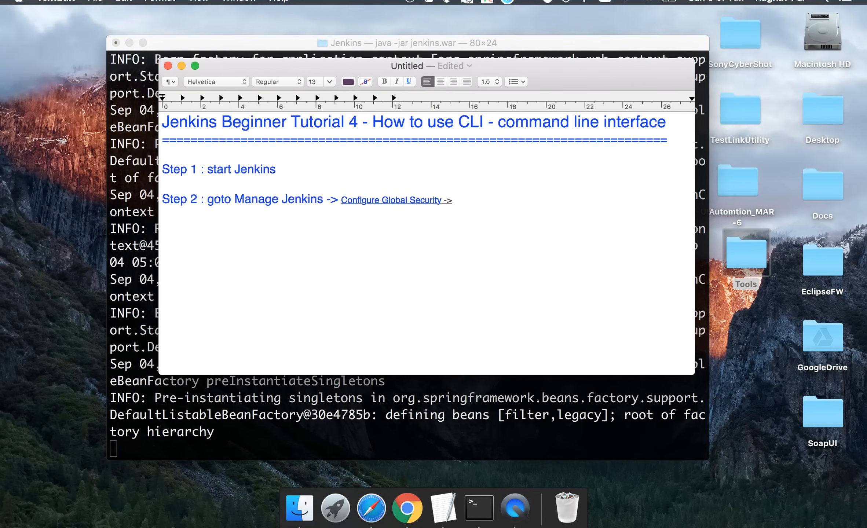
pyautogui.write('en')
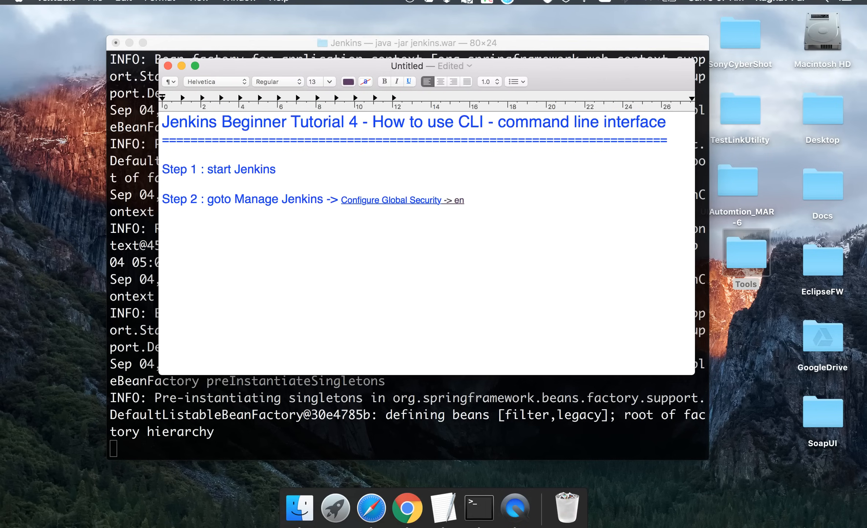
pyautogui.write('able')
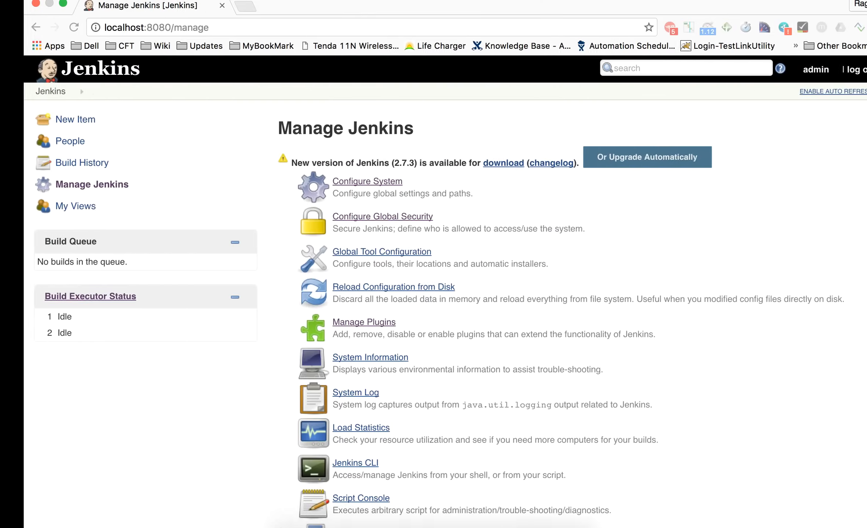
pyautogui.click(382, 216)
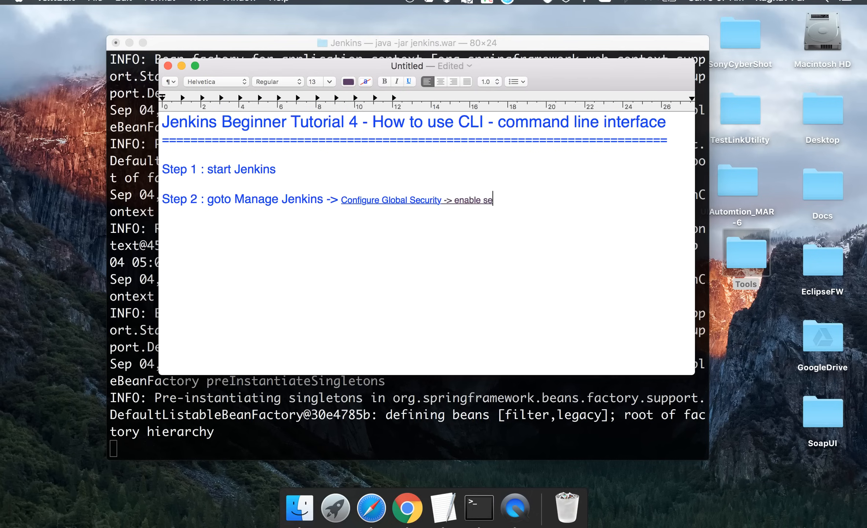
pyautogui.write('curity')
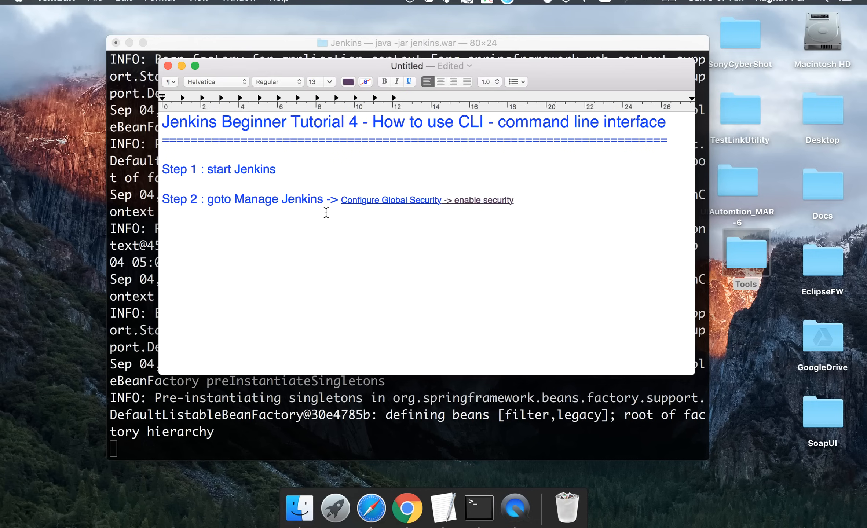
pyautogui.doubleClick(183, 199)
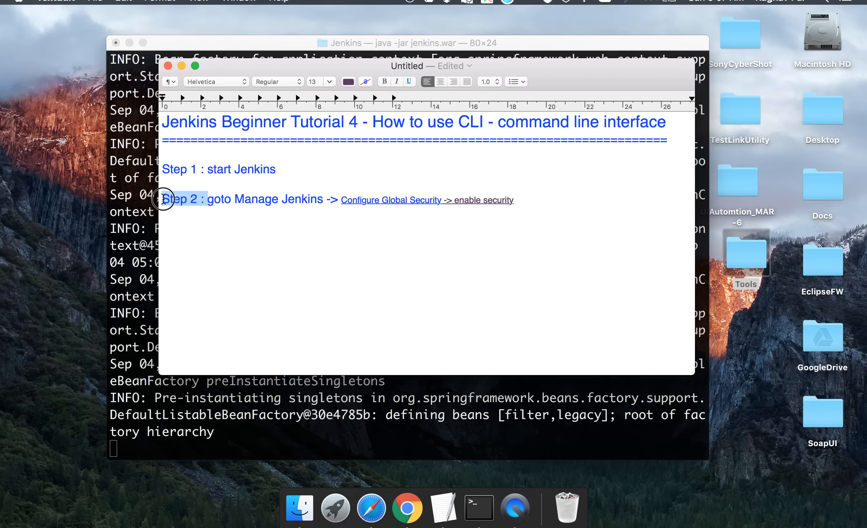
pyautogui.write('Step 2 :')
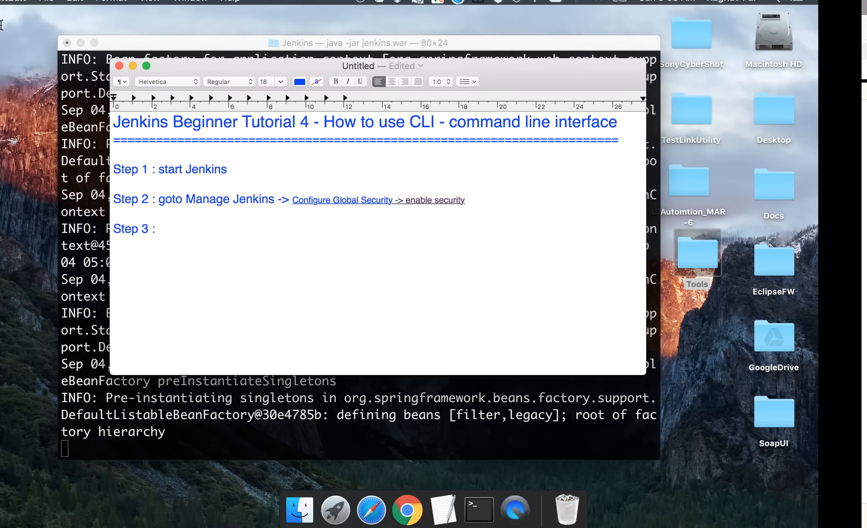
pyautogui.write('goto')
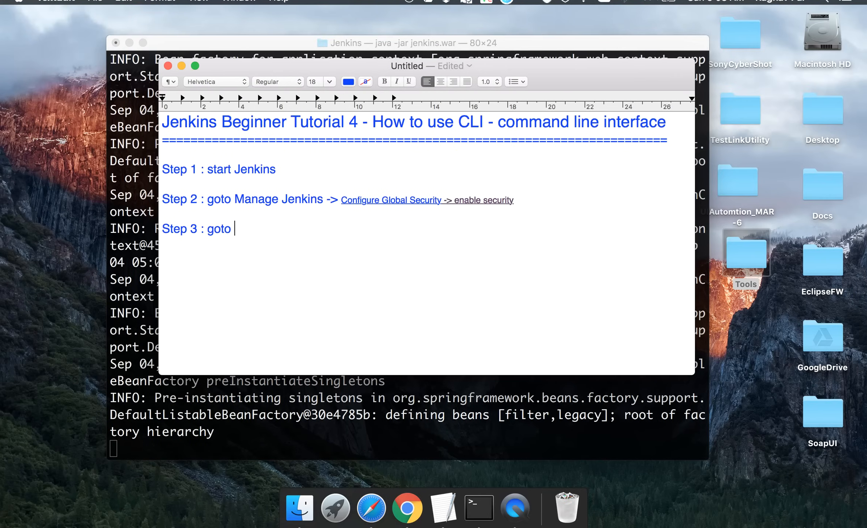
pyautogui.write('->')
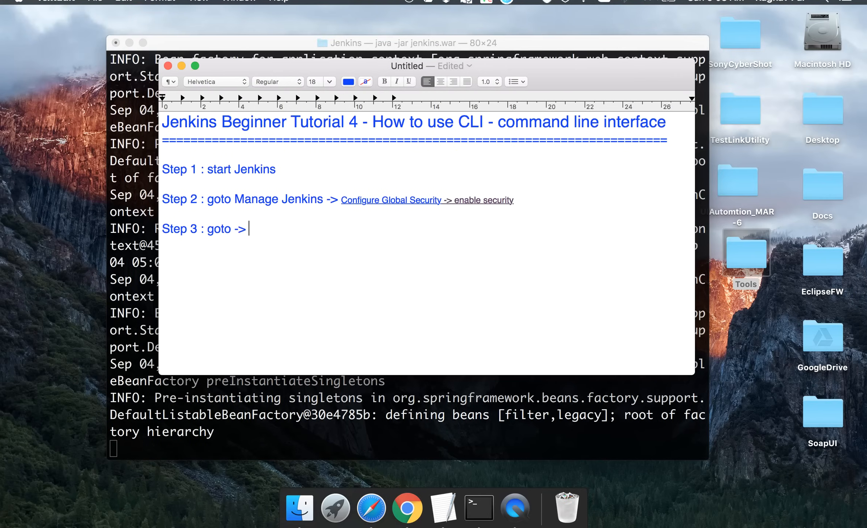
pyautogui.write('http://localhost:8080/cli/')
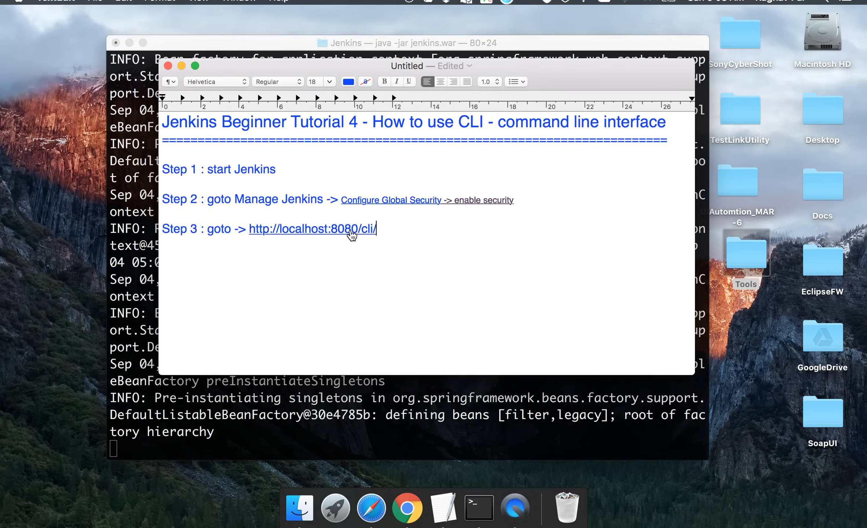
pyautogui.moveTo(313, 235)
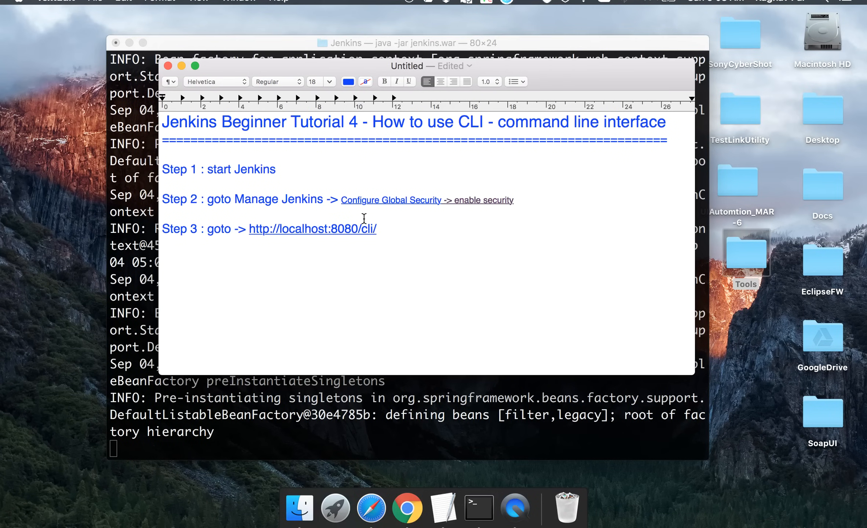
pyautogui.moveTo(356, 236)
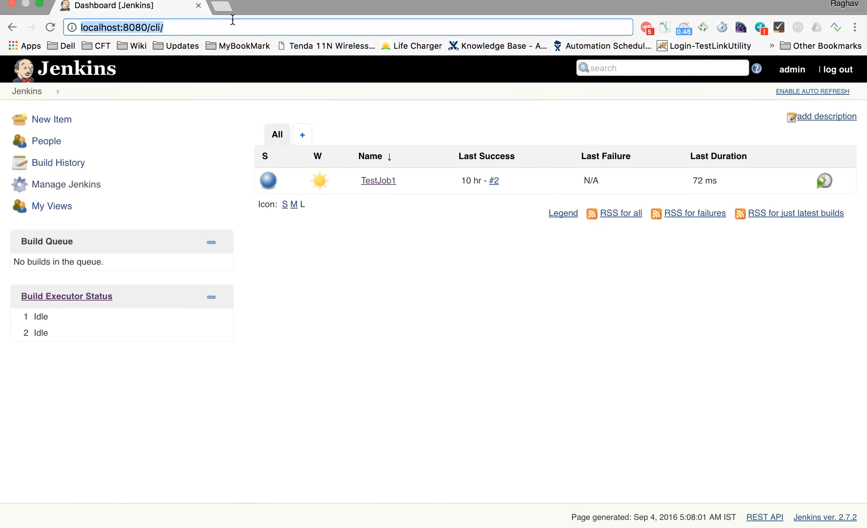
# Step: Open localhost:8080/cli/ and its wiki tab, and download jenkins-cli.jar, keeping it
pyautogui.press('Enter')
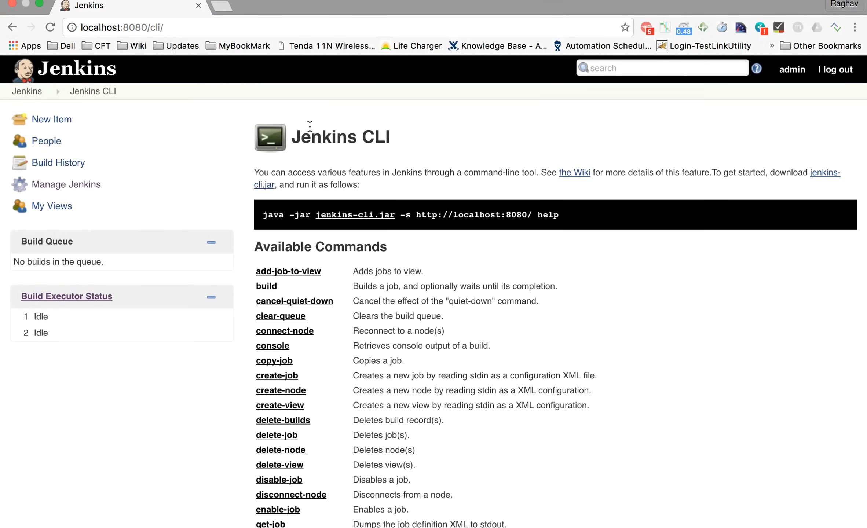
pyautogui.moveTo(320, 167)
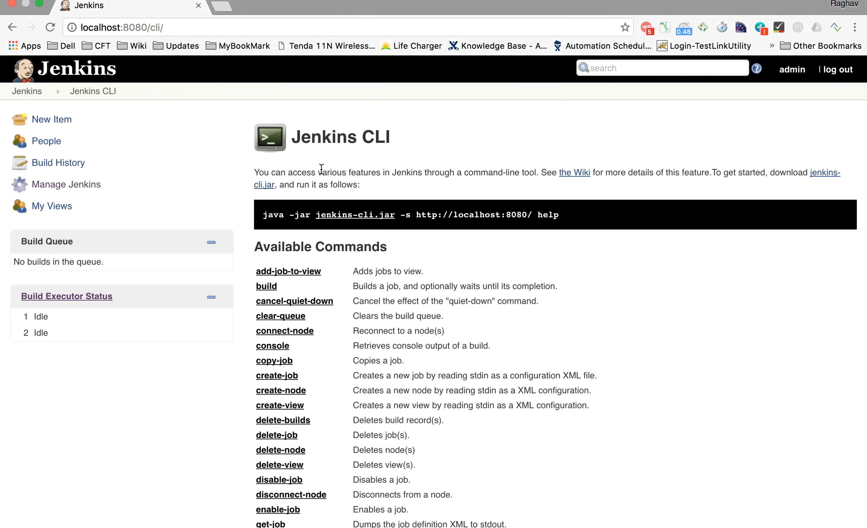
pyautogui.moveTo(574, 173)
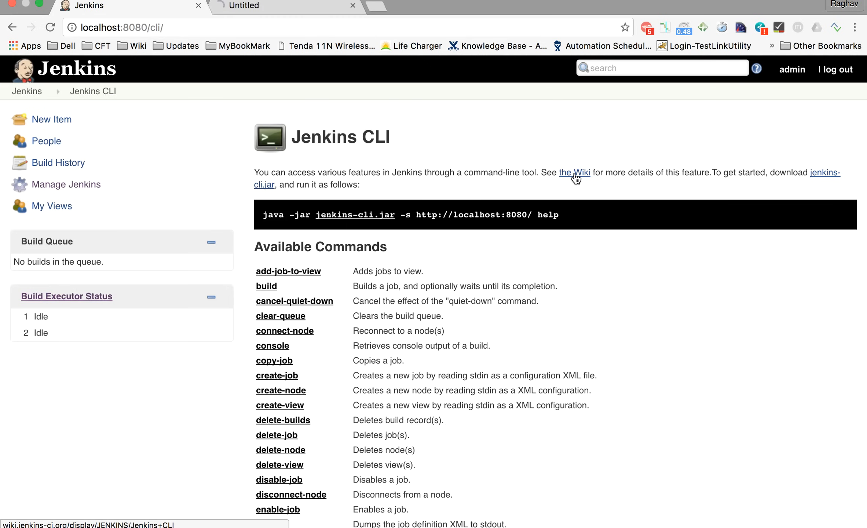
pyautogui.moveTo(556, 163)
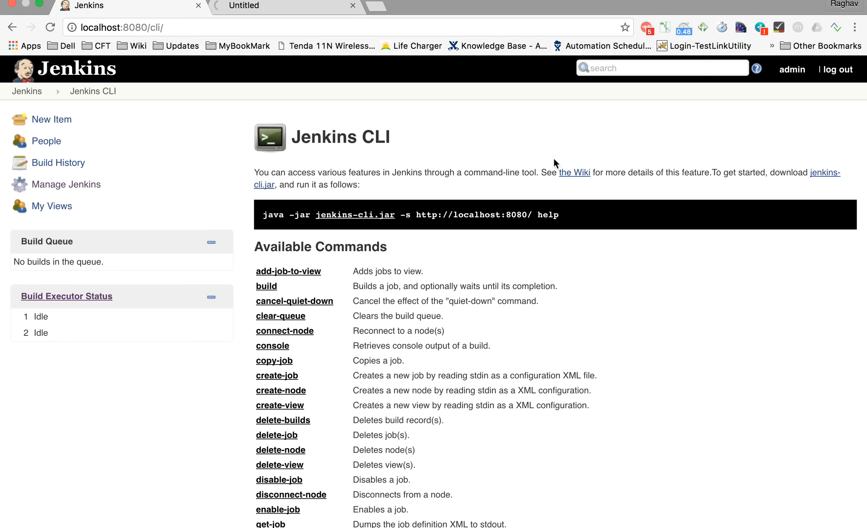
pyautogui.click(277, 6)
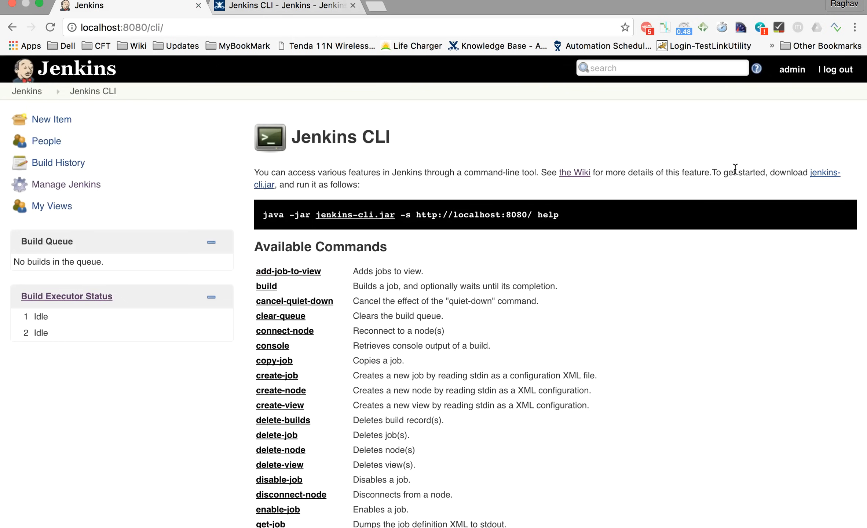
pyautogui.moveTo(818, 179)
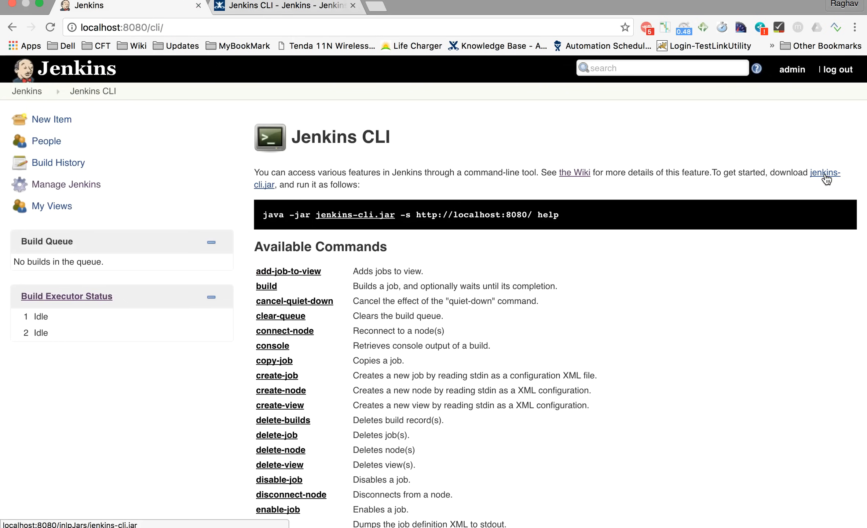
pyautogui.click(826, 172)
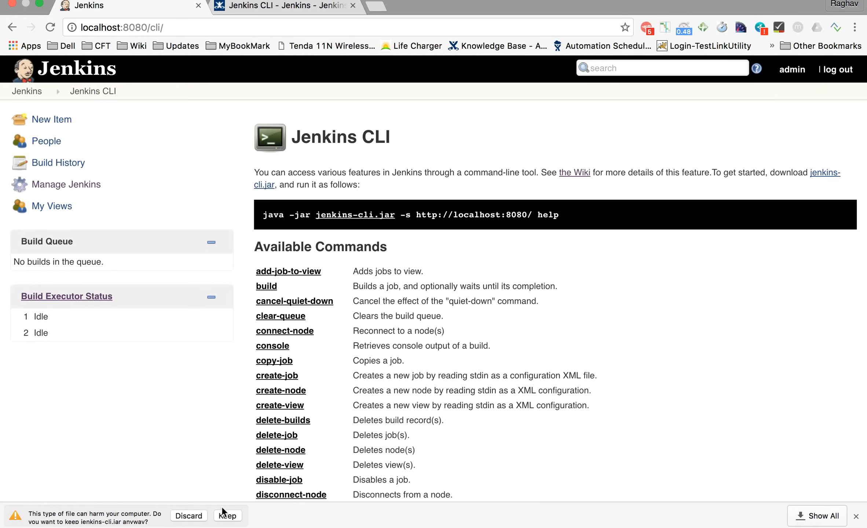
pyautogui.click(227, 515)
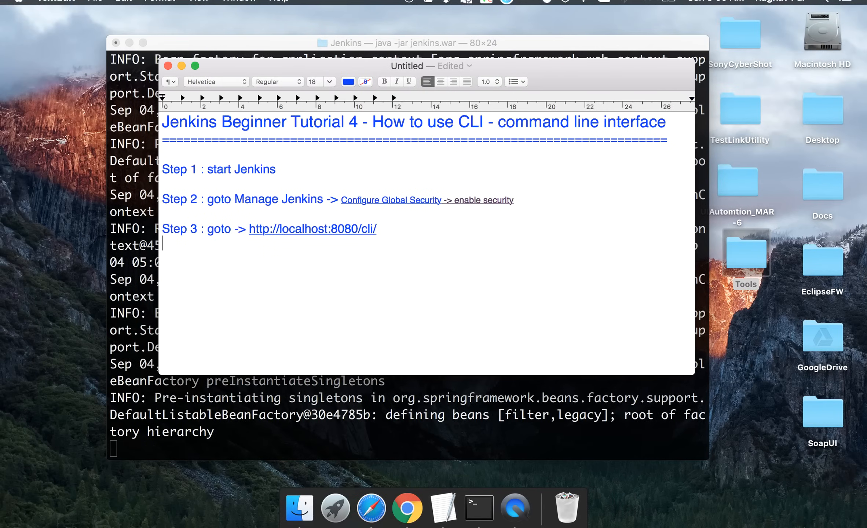
# Step: Add Step 4: 'download jenkins-cli jar. Place at any location.'
pyautogui.write('Step 4 :')
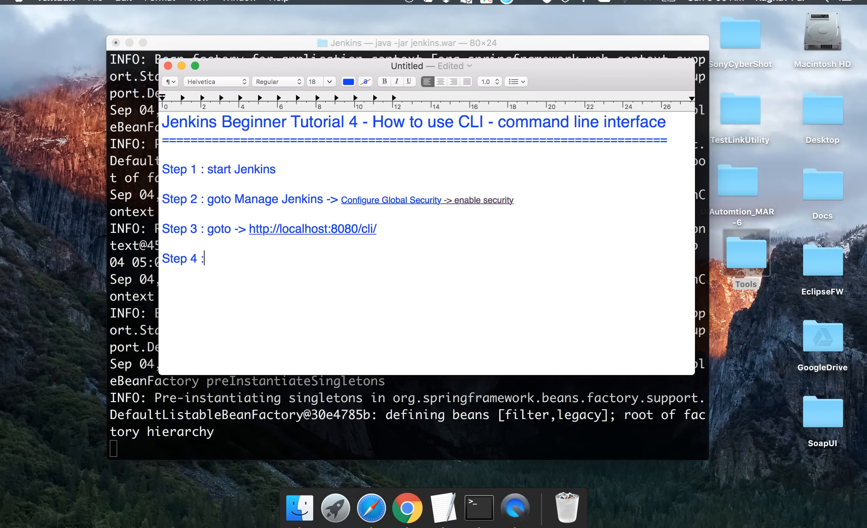
pyautogui.write('download jen')
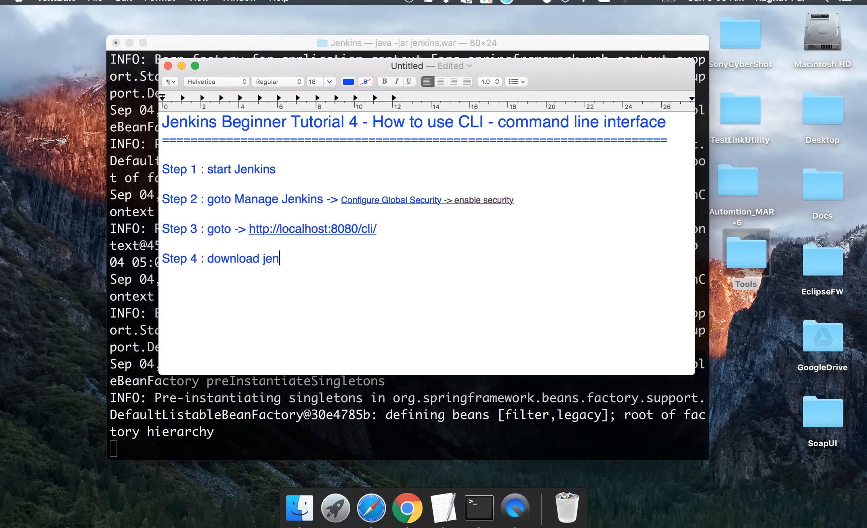
pyautogui.write('kins-cli')
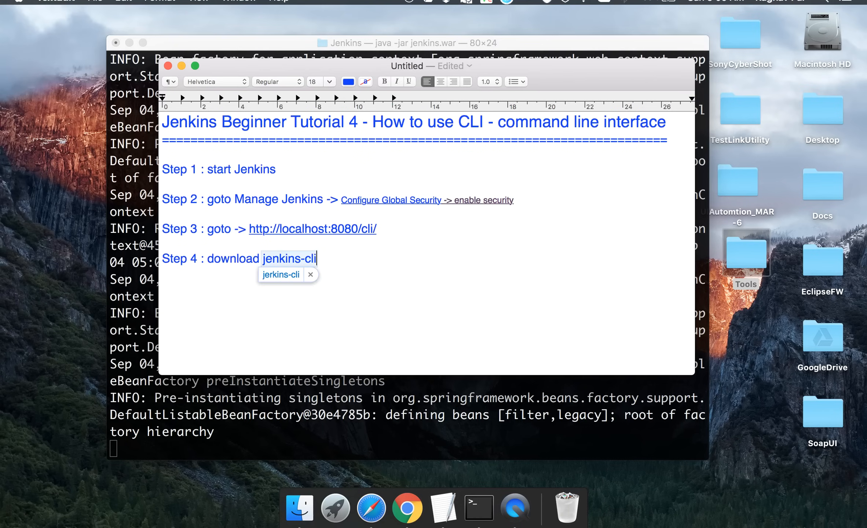
pyautogui.write('jar.')
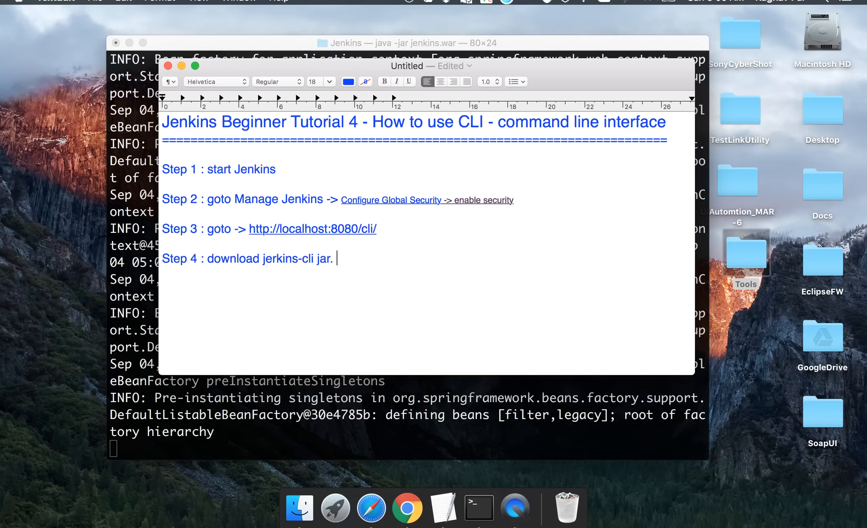
pyautogui.write('Place at any')
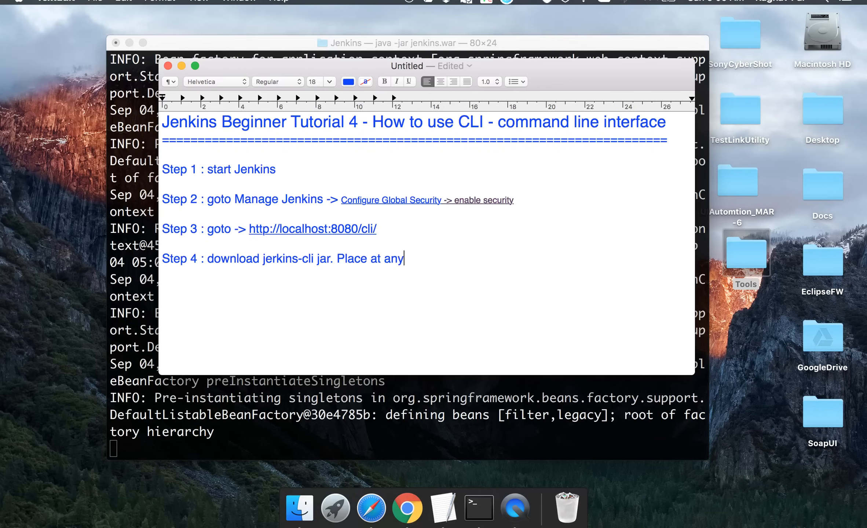
pyautogui.write('location.')
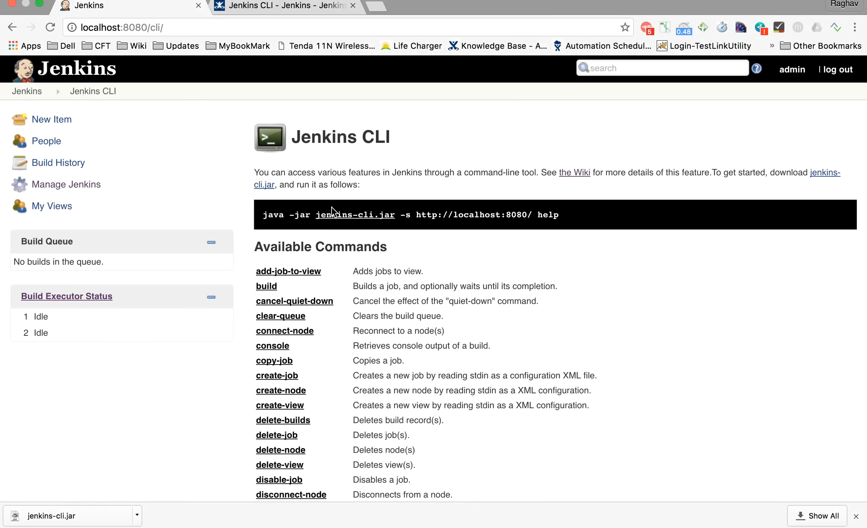
# Step: Add Step 5 about testing that the Jenkins command line is working
pyautogui.scroll(-3)
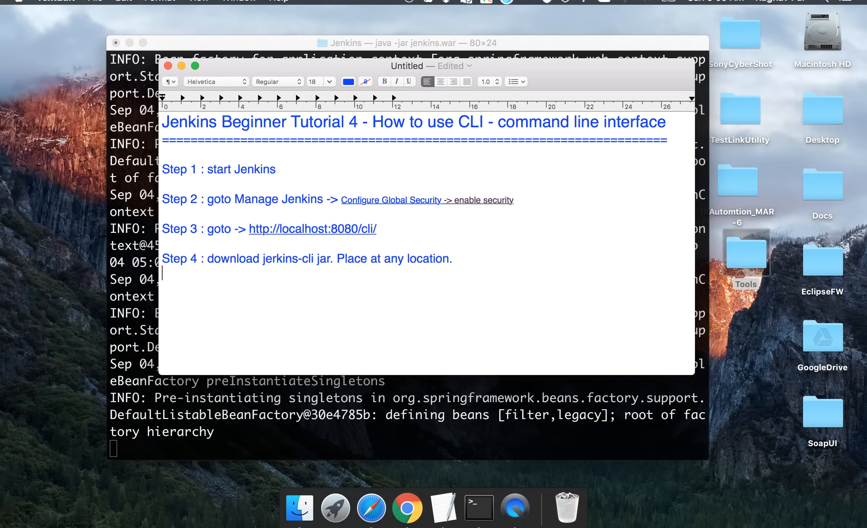
pyautogui.write('Step')
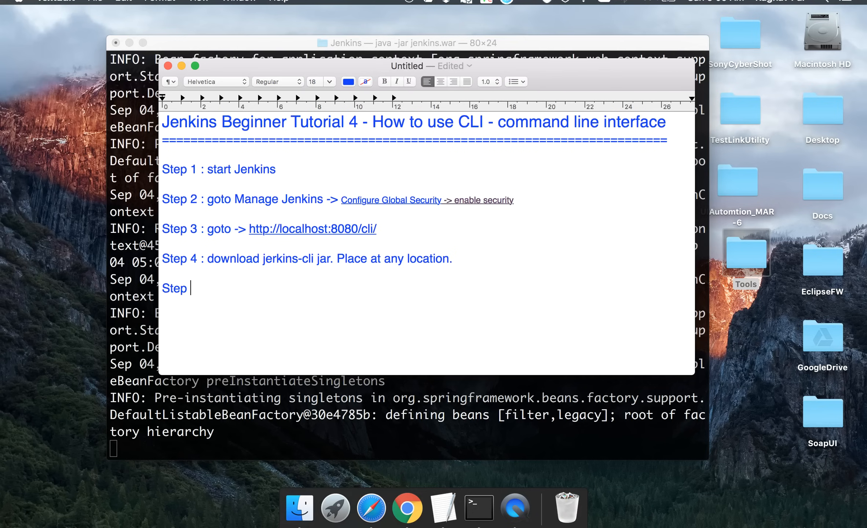
pyautogui.write('5 : te')
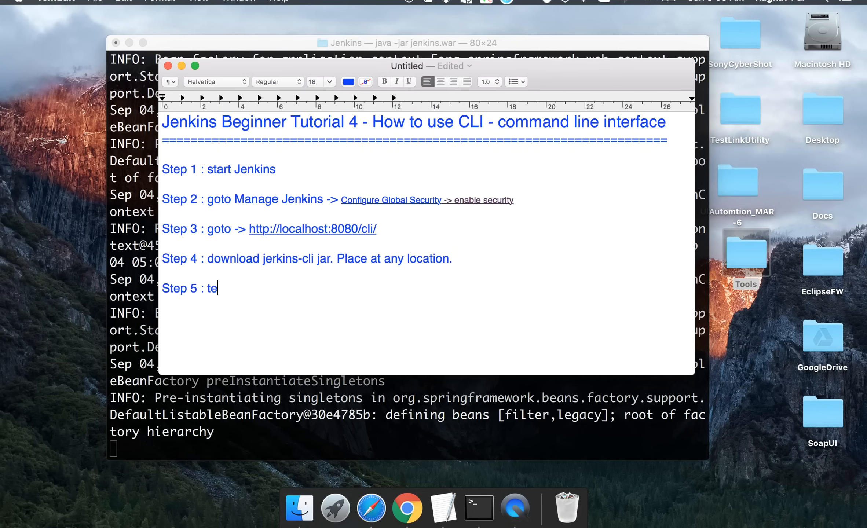
pyautogui.write('st the jar')
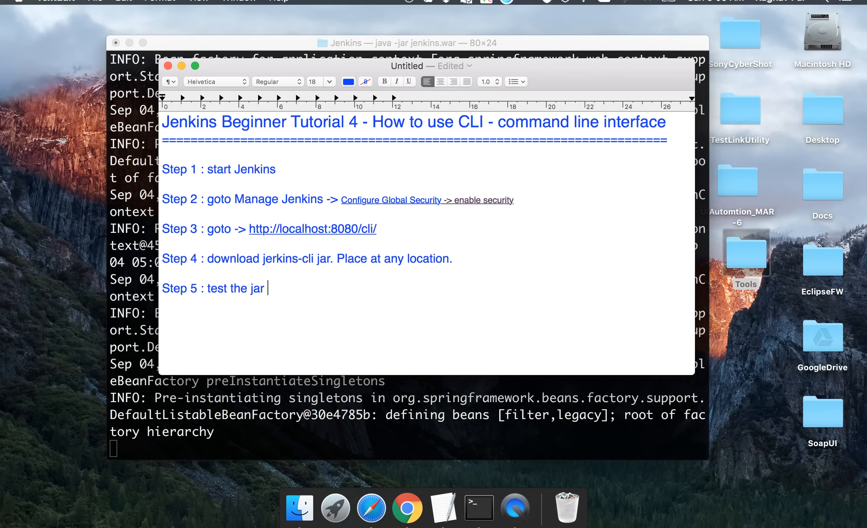
pyautogui.press('Backspace')
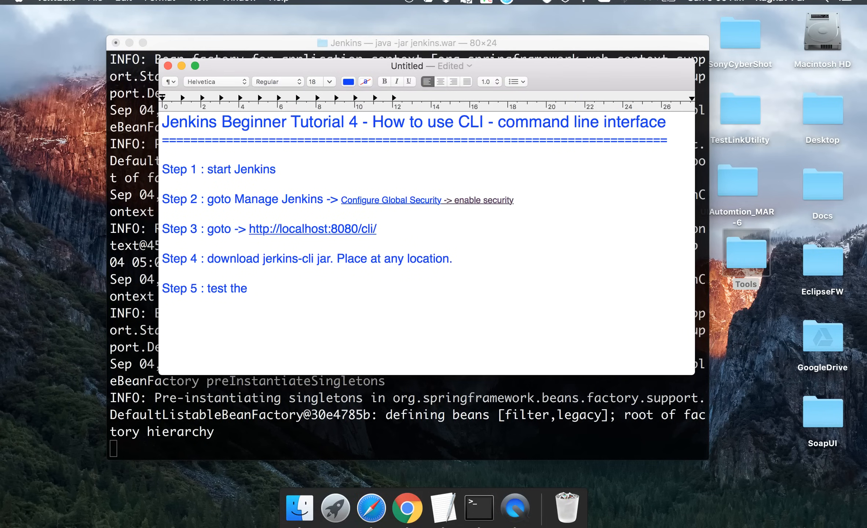
pyautogui.write('jenkin')
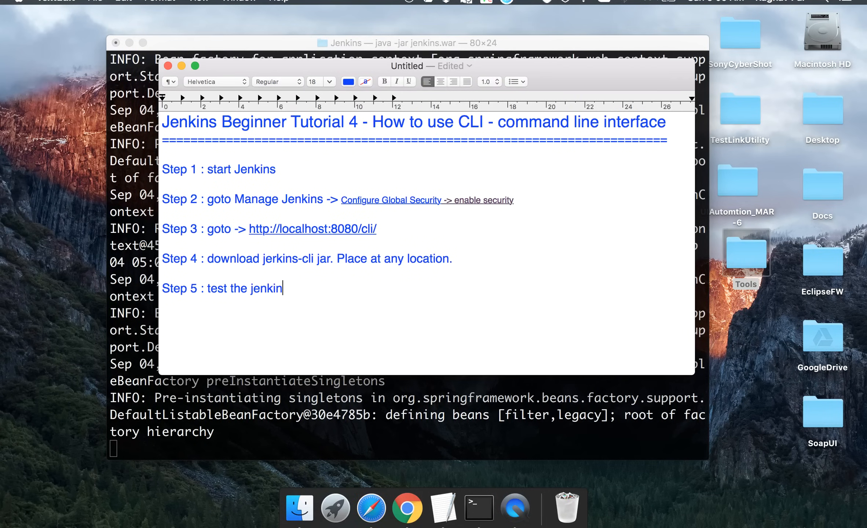
pyautogui.write('s command line')
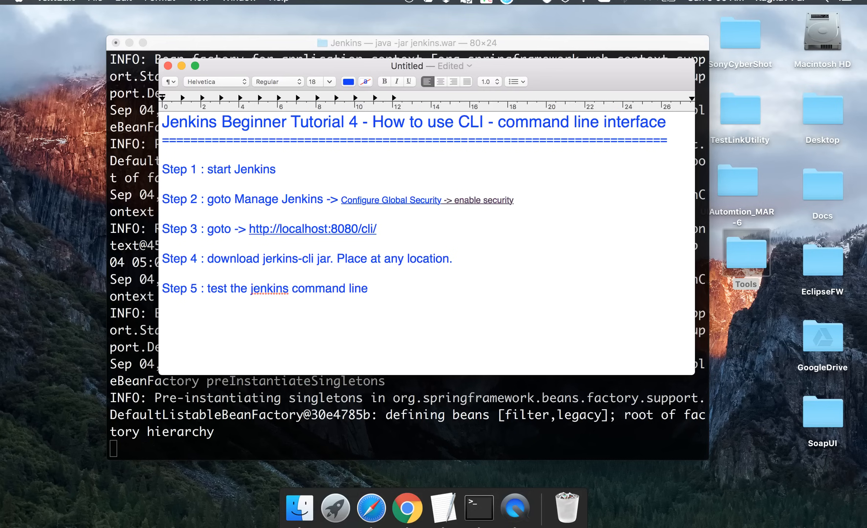
pyautogui.write('is working')
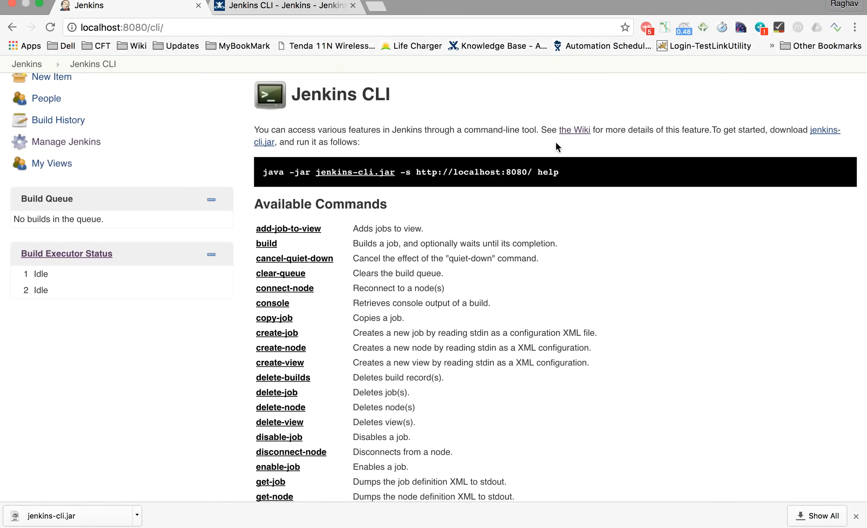
pyautogui.moveTo(164, 415)
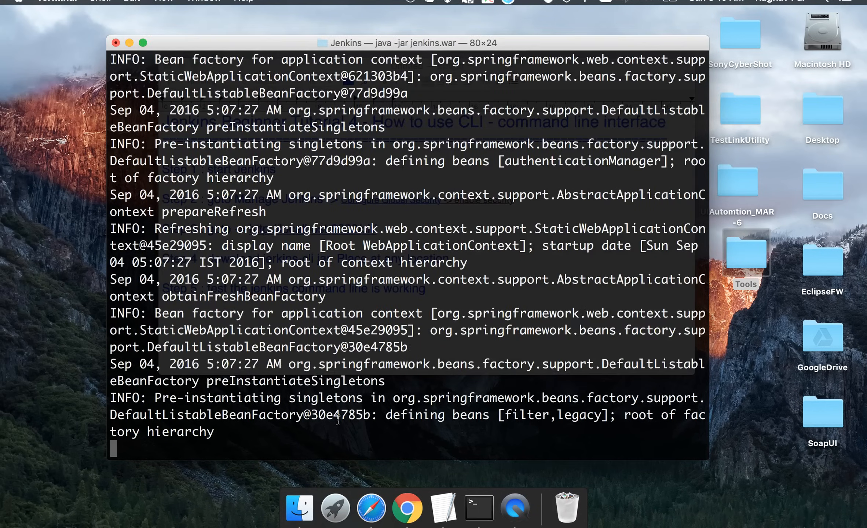
# Step: In a new shell window, start typing cd /Users/raghav/Desktop/
pyautogui.click(477, 508)
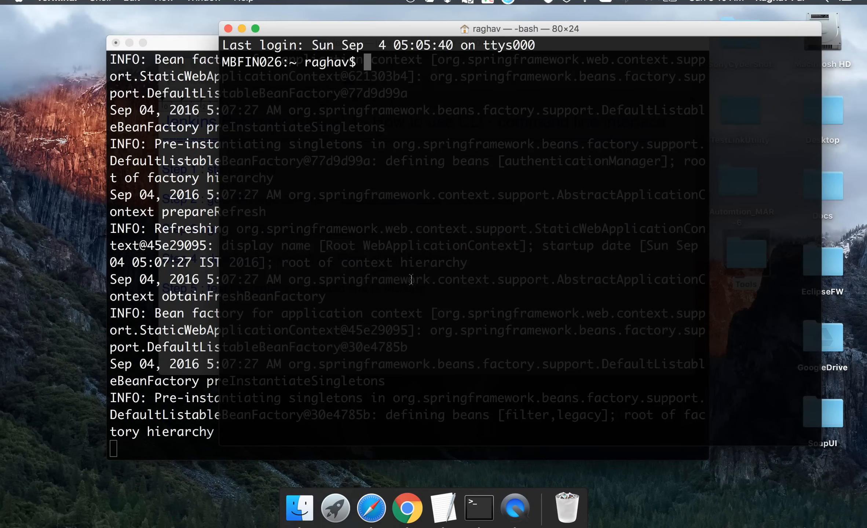
pyautogui.write('cd /')
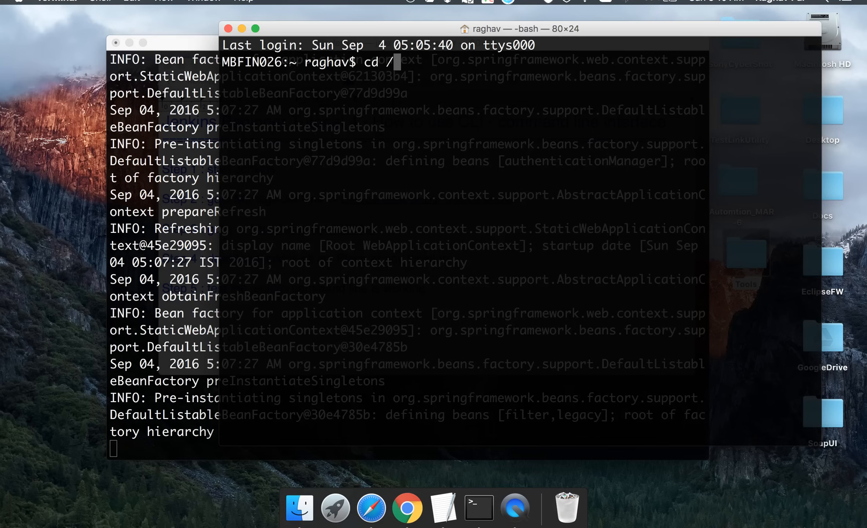
pyautogui.write('Users/')
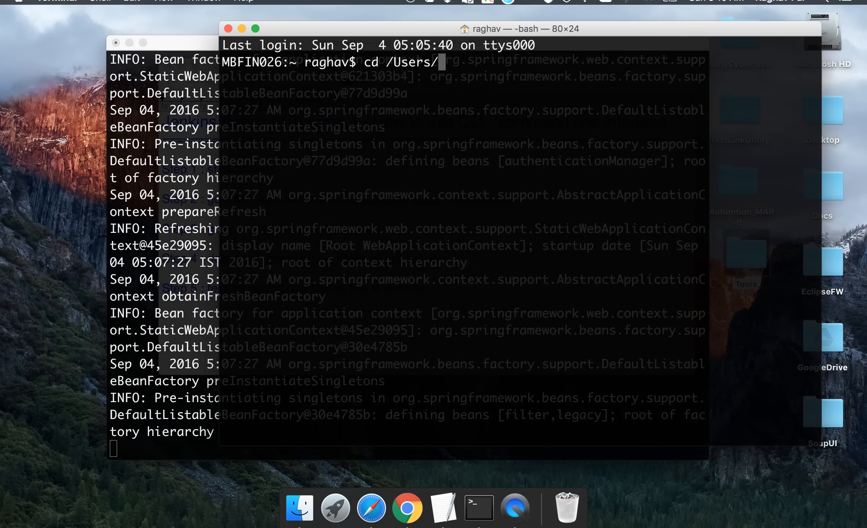
pyautogui.write('raghav/')
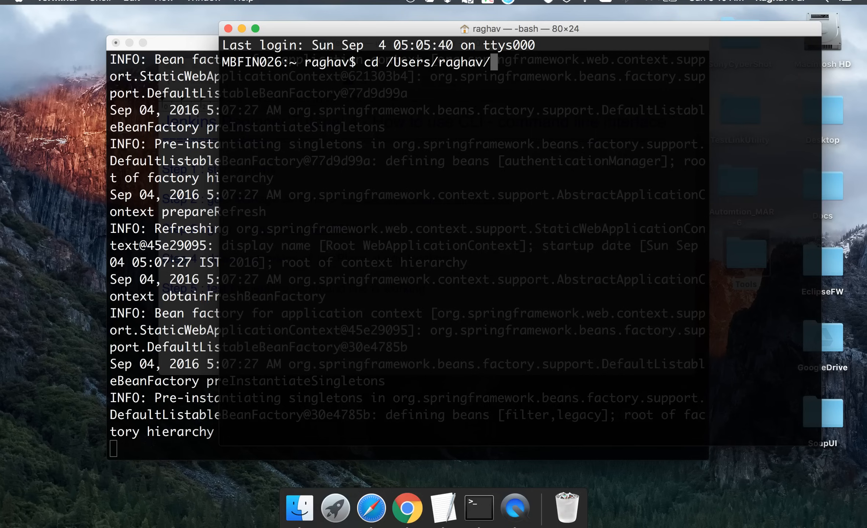
pyautogui.write('Desktop/')
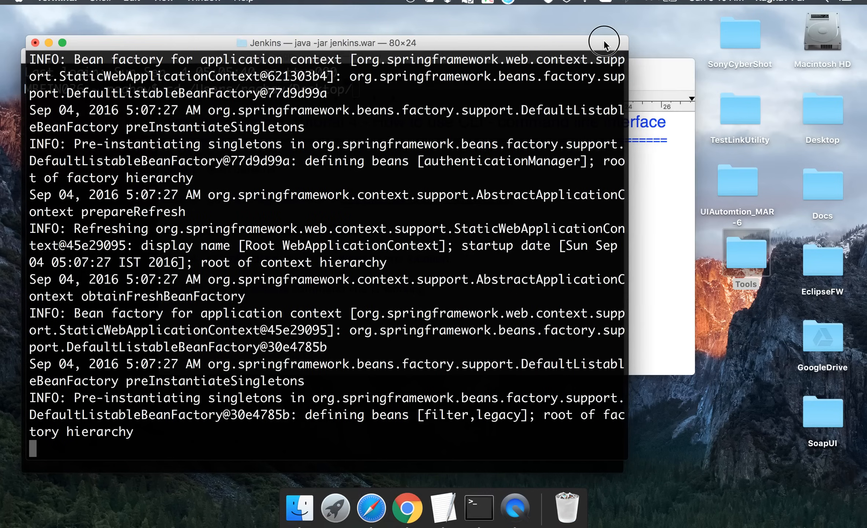
# Step: Open the desktop Tools folder and browse into jenkins-cli to find jenkins-cli.jar
pyautogui.click(745, 252)
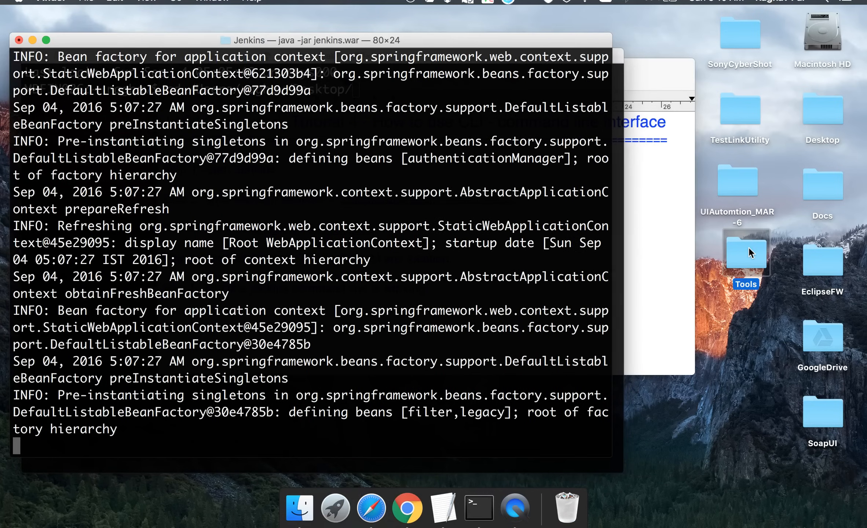
pyautogui.doubleClick(744, 253)
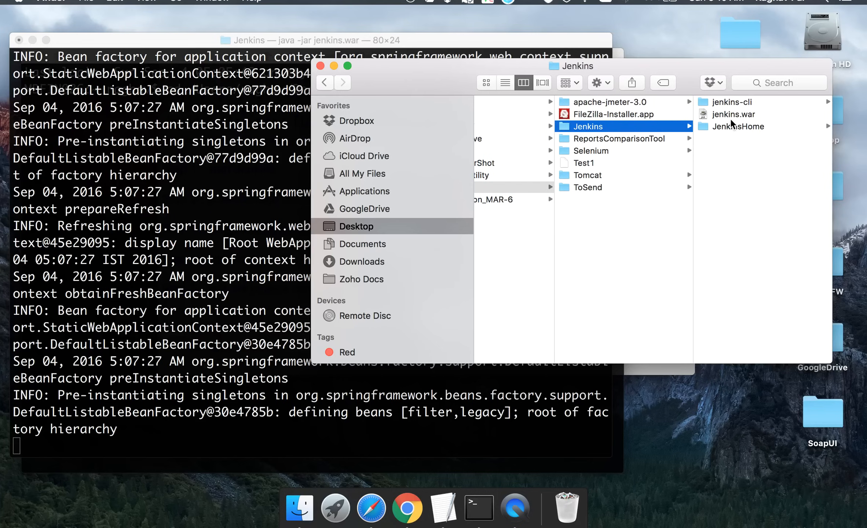
pyautogui.click(732, 102)
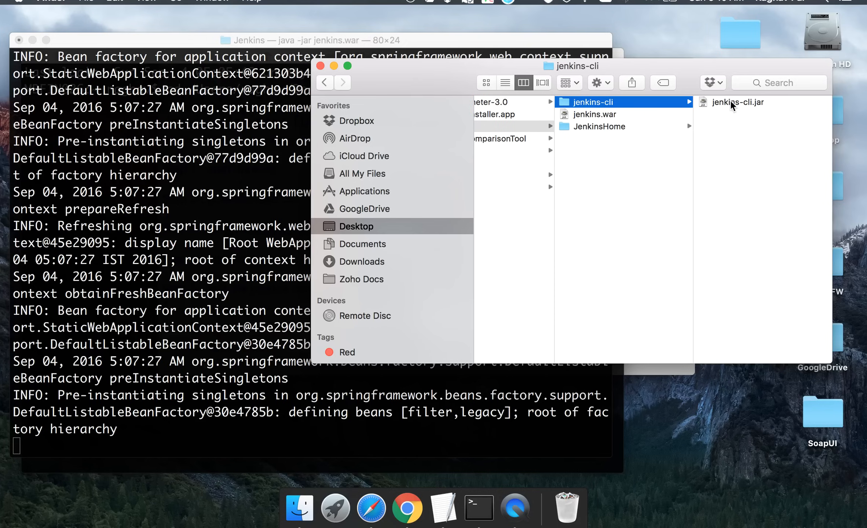
pyautogui.moveTo(746, 108)
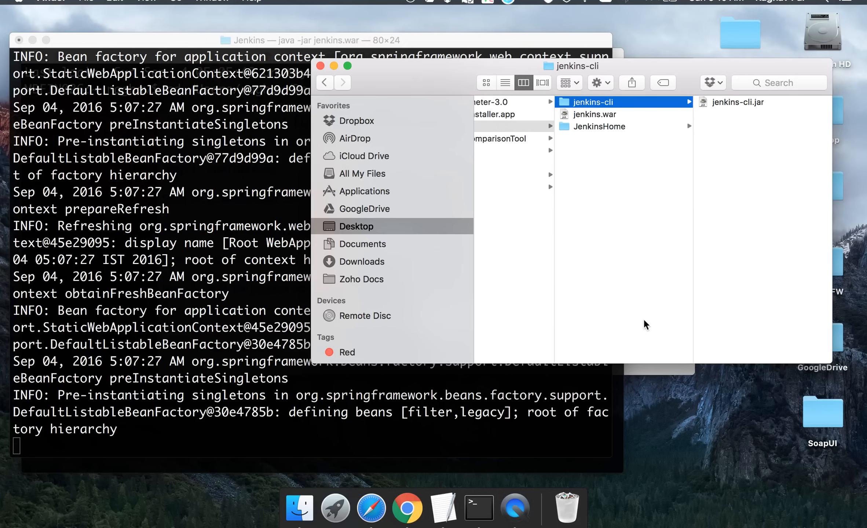
pyautogui.moveTo(476, 502)
pyautogui.write('cd /Users/raghav/Desktop/')
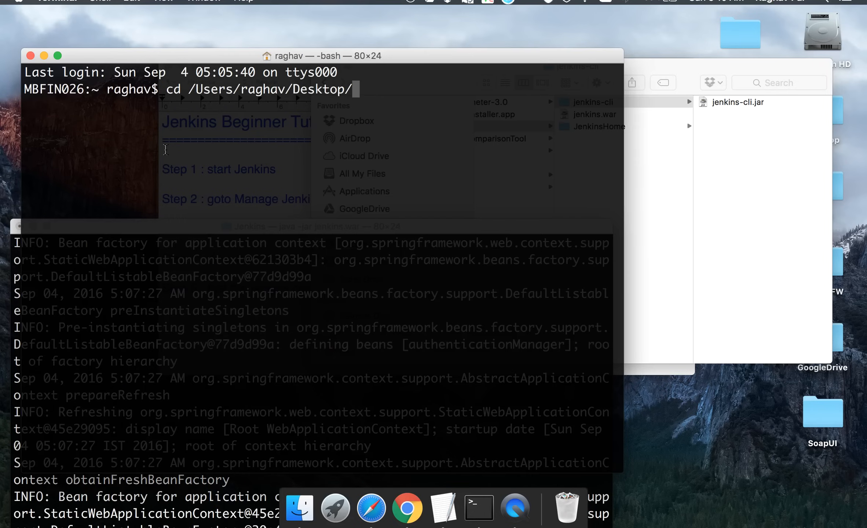
pyautogui.moveTo(389, 100)
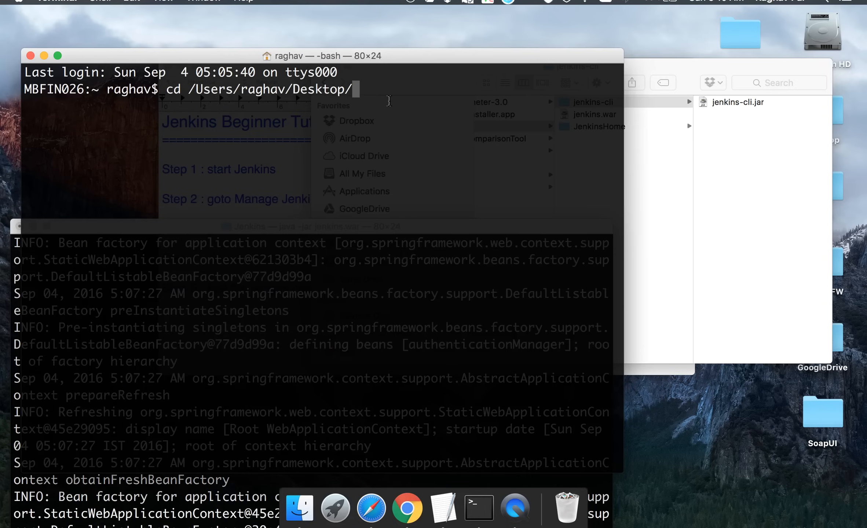
# Step: Extend the cd path with Tools/Jenkins/jenkins-, then enter the copied CLI help command
pyautogui.write('Tools/Jenkins/')
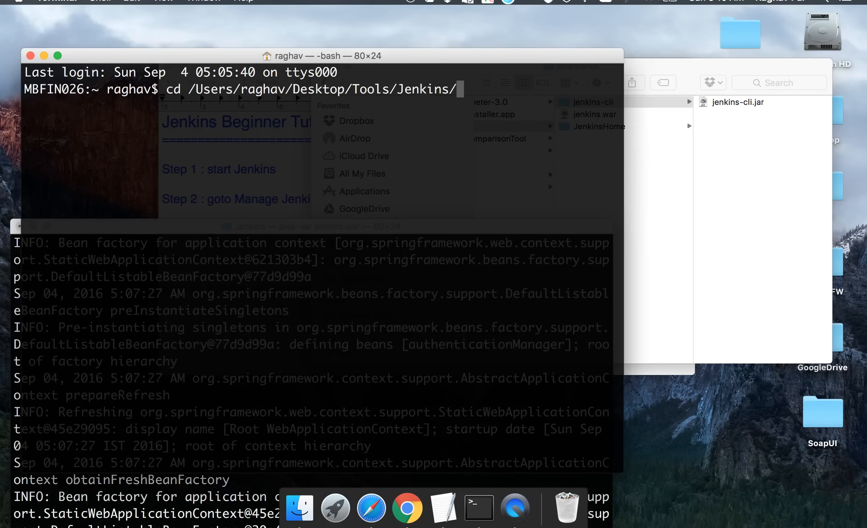
pyautogui.write('jenkins-')
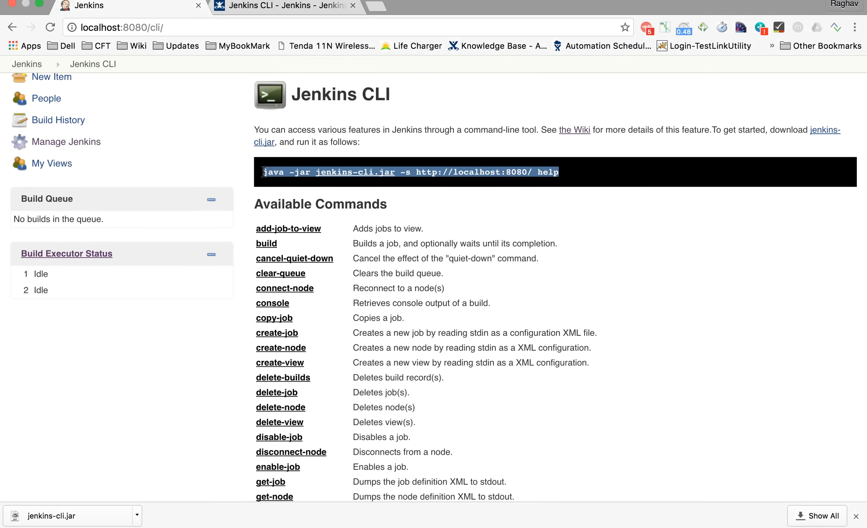
pyautogui.moveTo(487, 96)
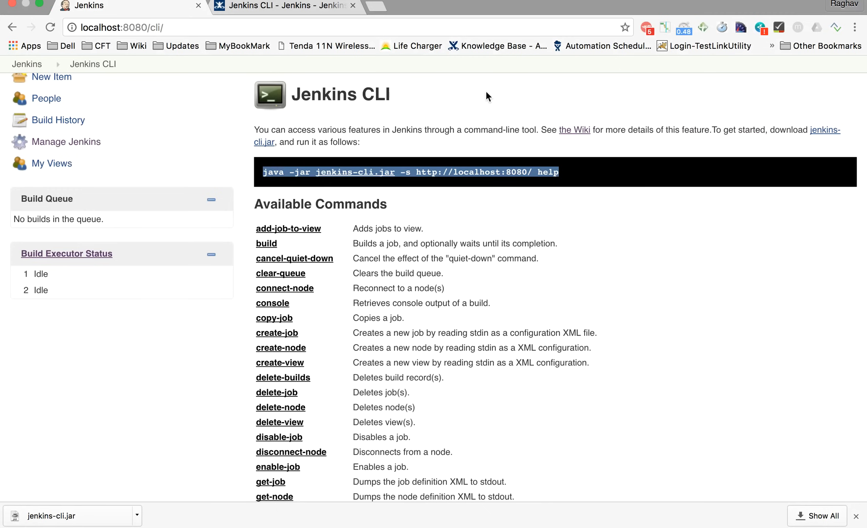
pyautogui.moveTo(515, 196)
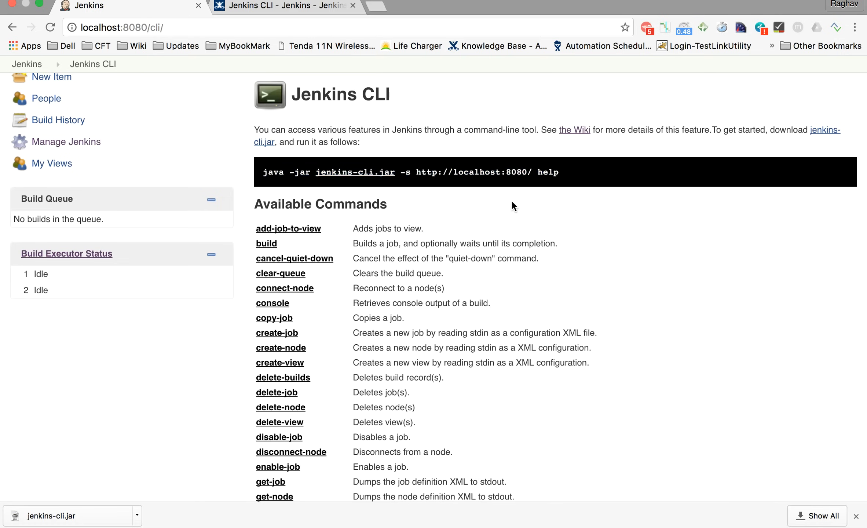
pyautogui.doubleClick(473, 172)
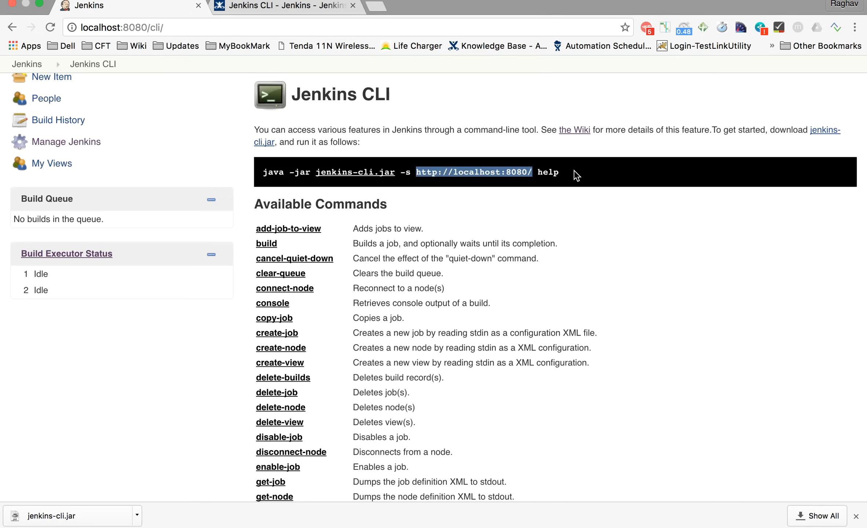
pyautogui.tripleClick(409, 172)
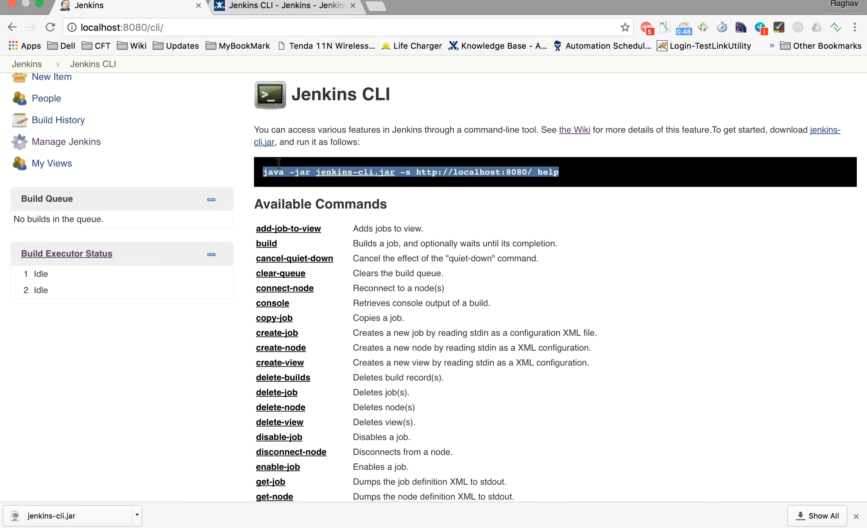
pyautogui.moveTo(332, 294)
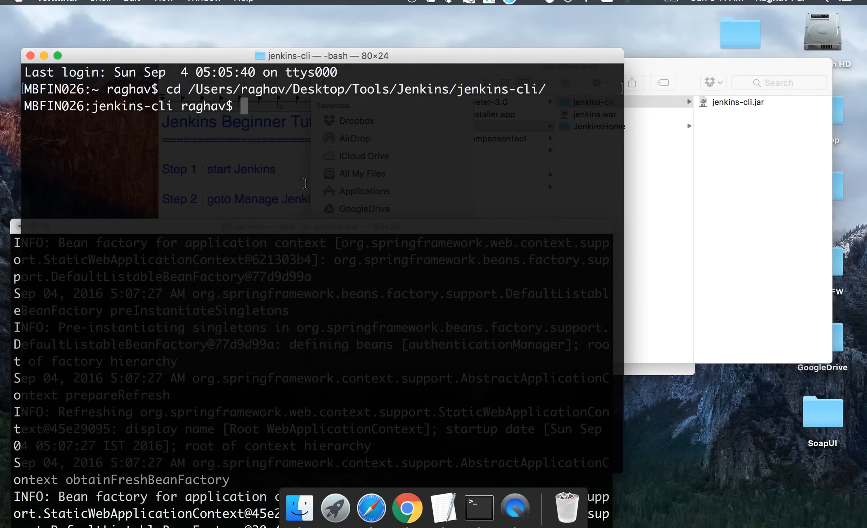
pyautogui.write('java -jar jenkins-cli.jar -s http://localhost:8080/ help')
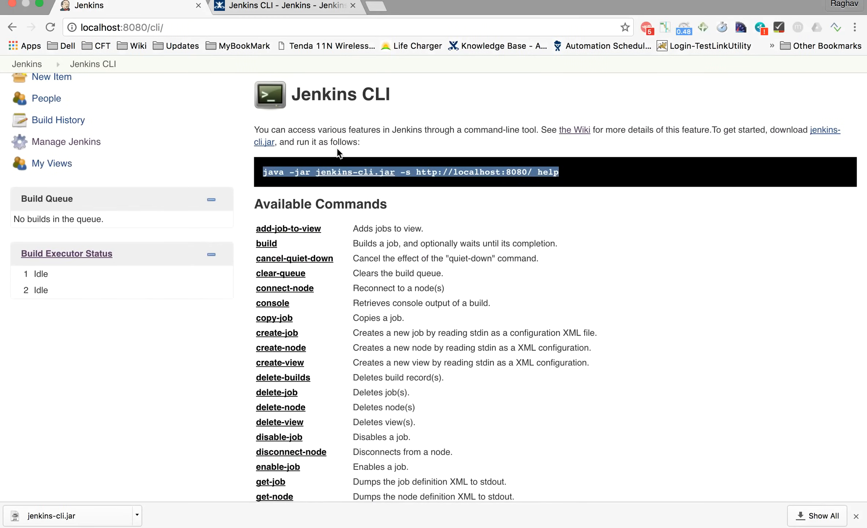
pyautogui.moveTo(381, 8)
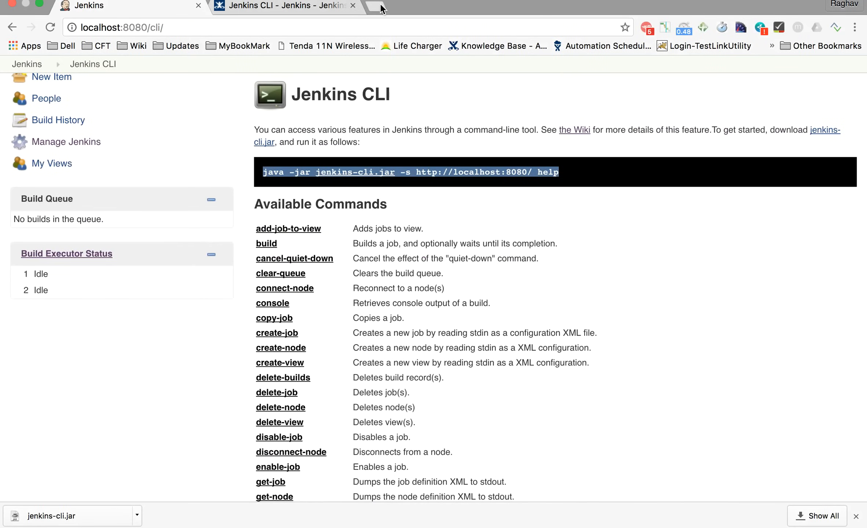
pyautogui.moveTo(380, 8)
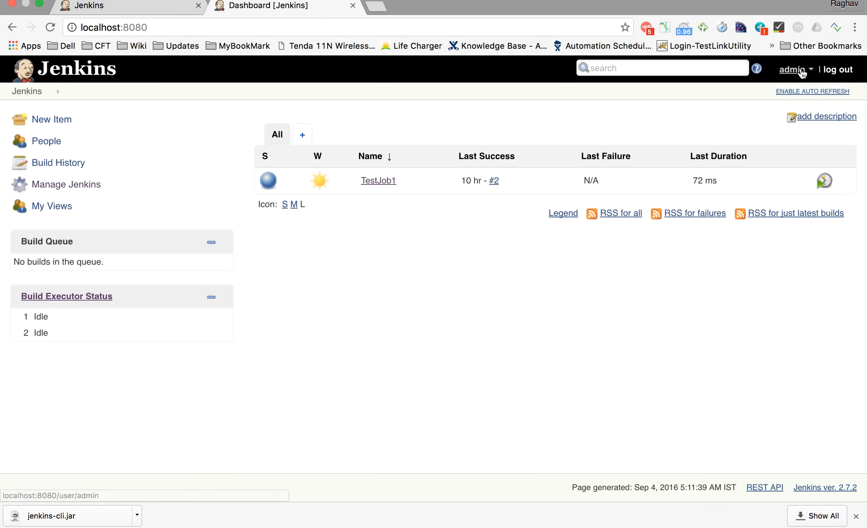
pyautogui.moveTo(585, 116)
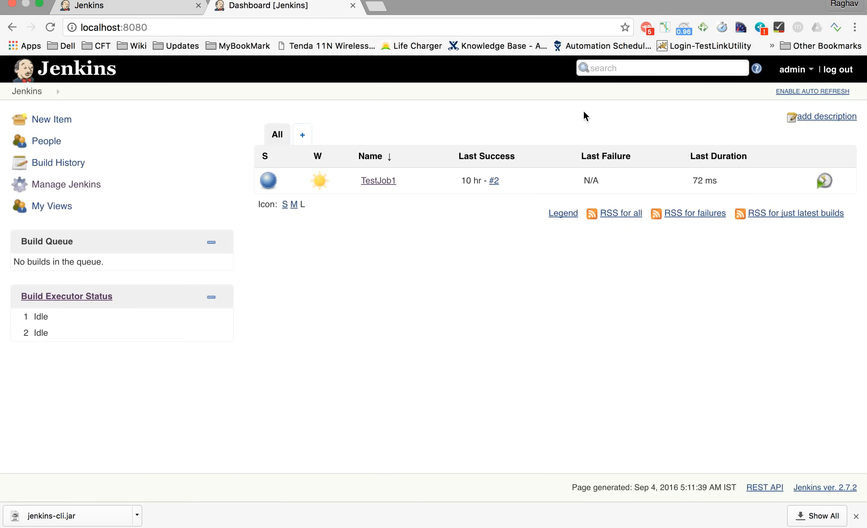
pyautogui.moveTo(791, 69)
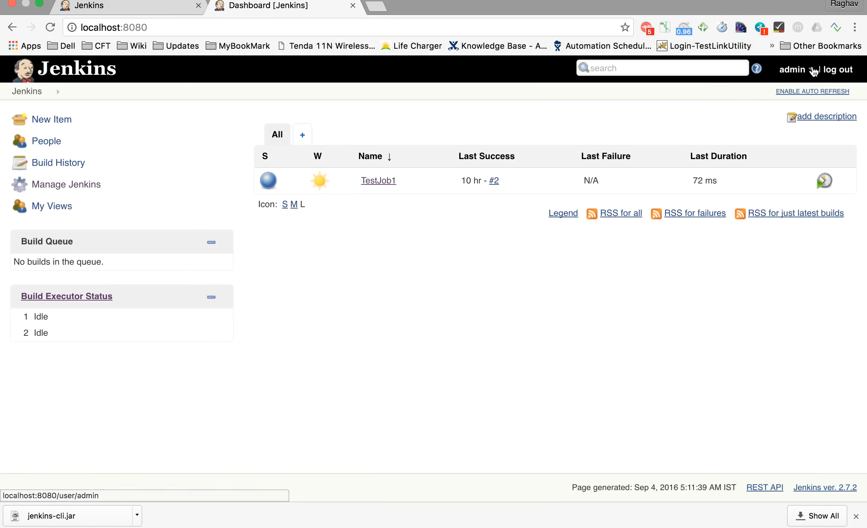
# Step: Go to the admin user's Configure page from the header dropdown and scroll down
pyautogui.click(791, 70)
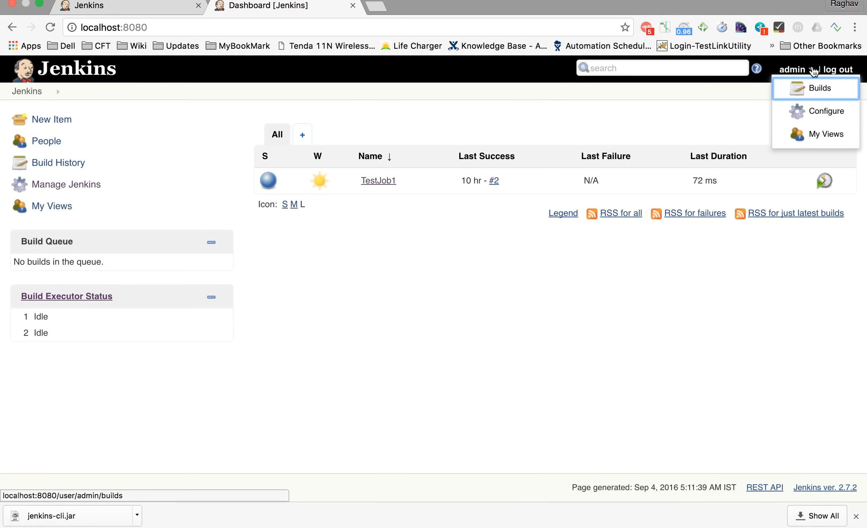
pyautogui.click(826, 111)
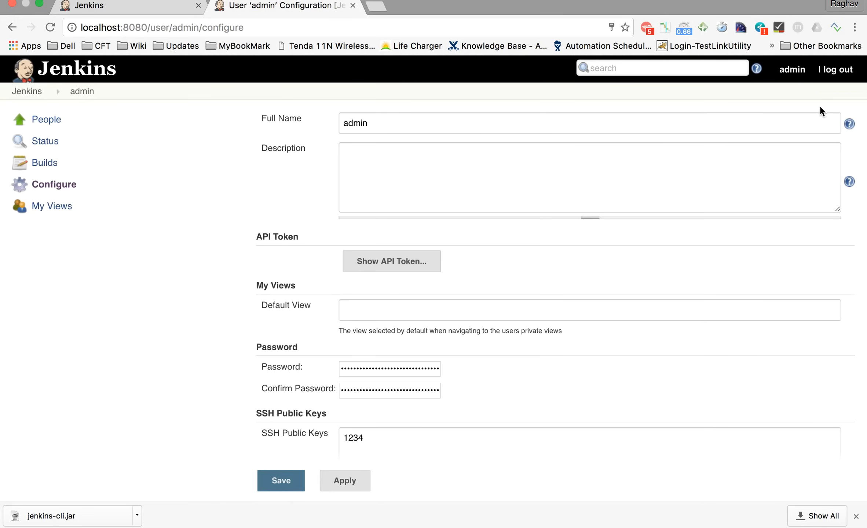
pyautogui.scroll(-3)
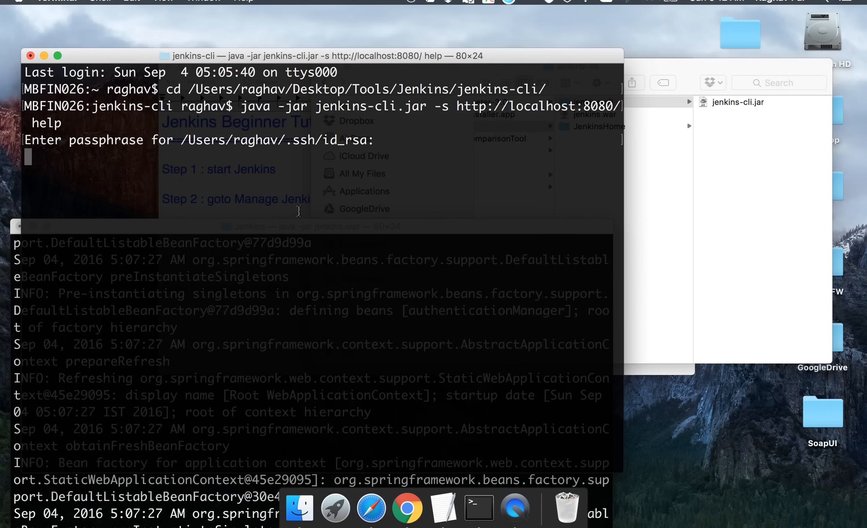
pyautogui.press('Return')
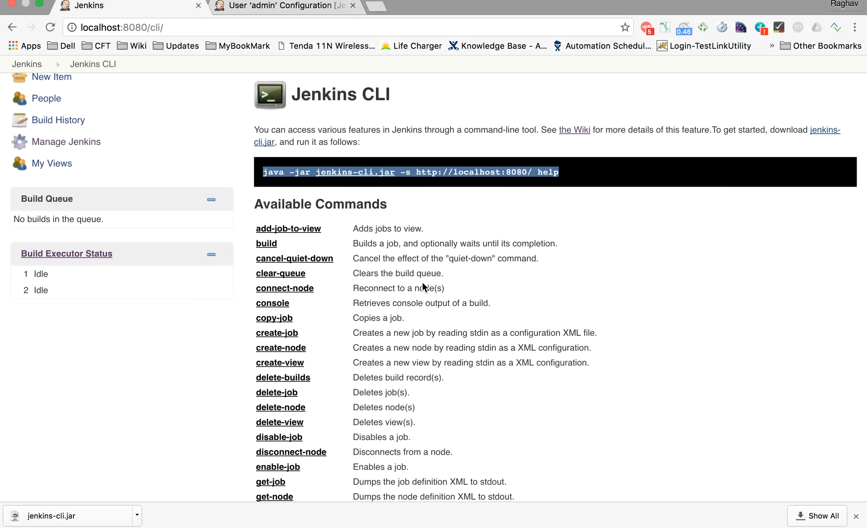
# Step: Scroll to the safe-restart command, open it, and select the server URL in its usage line
pyautogui.scroll(-3)
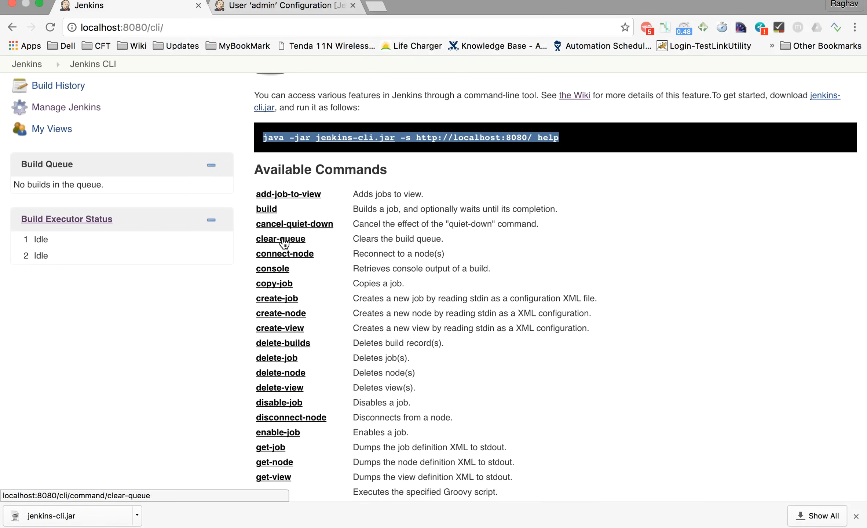
pyautogui.scroll(-3)
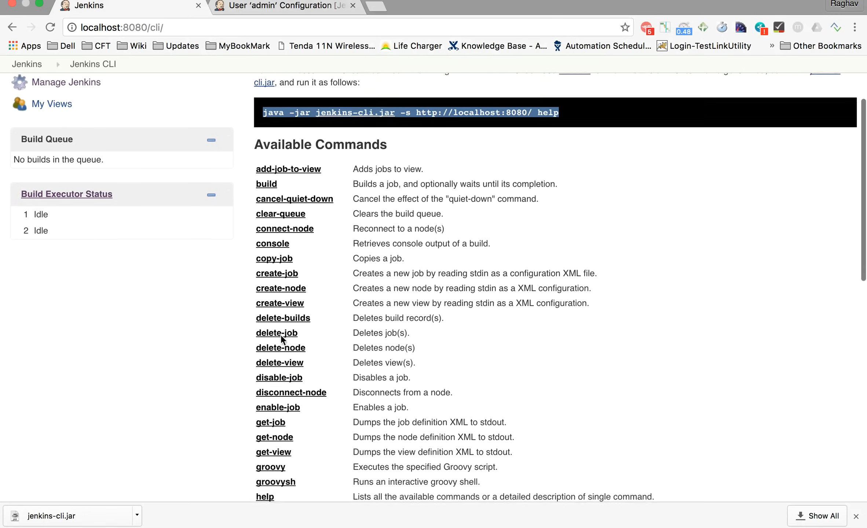
pyautogui.scroll(-3)
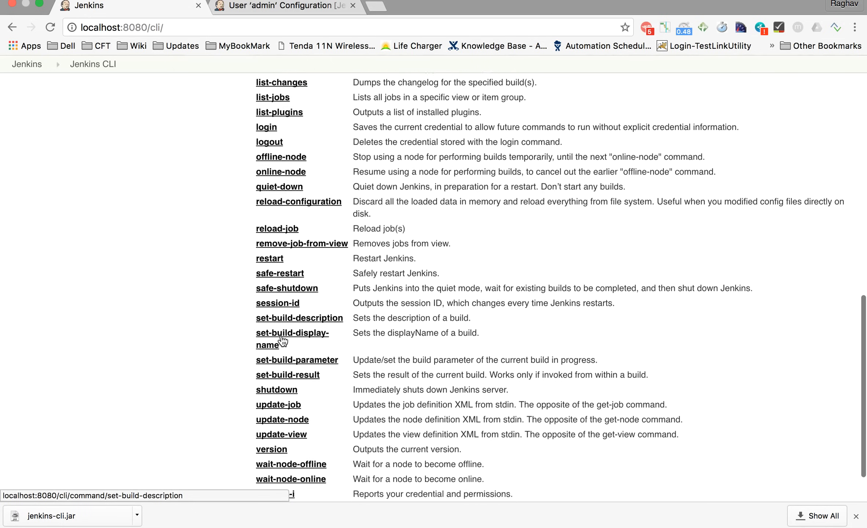
pyautogui.scroll(-3)
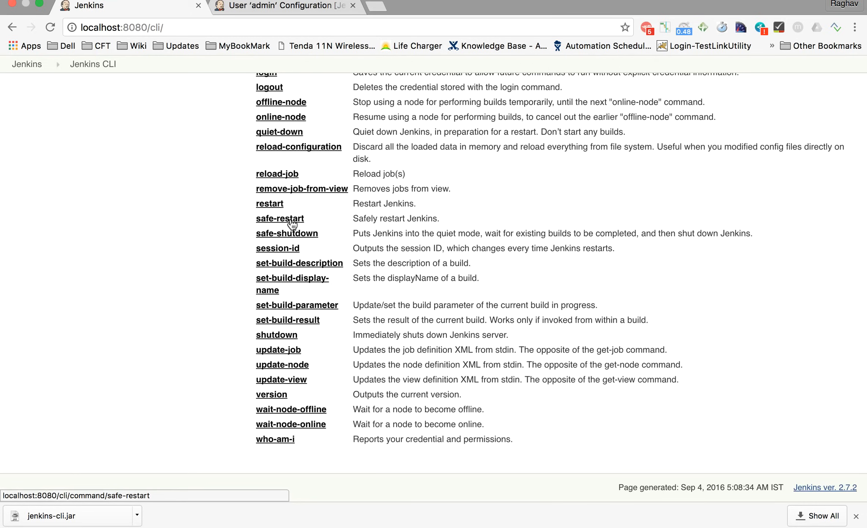
pyautogui.click(280, 219)
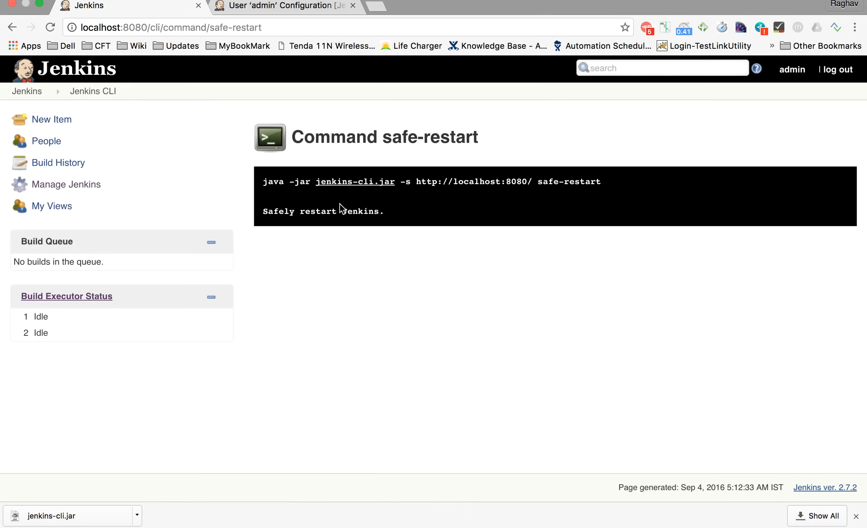
pyautogui.moveTo(528, 180)
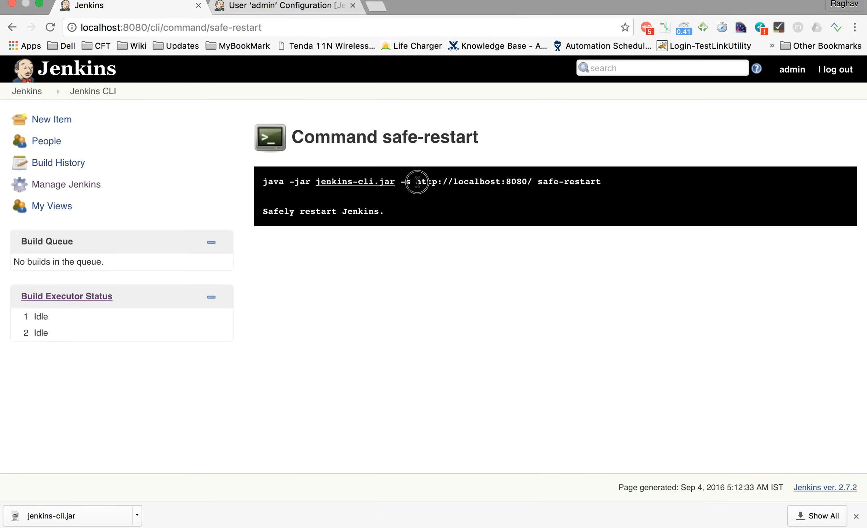
pyautogui.moveTo(416, 182); pyautogui.dragTo(532, 184)
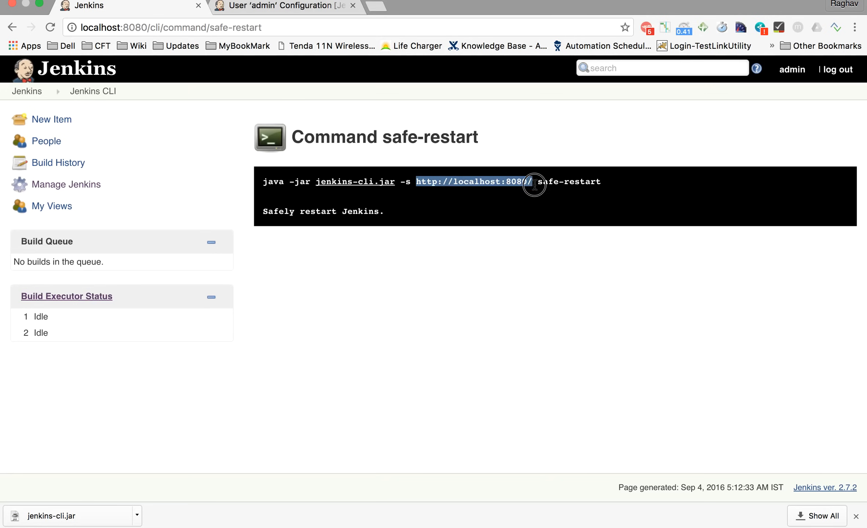
pyautogui.moveTo(506, 180)
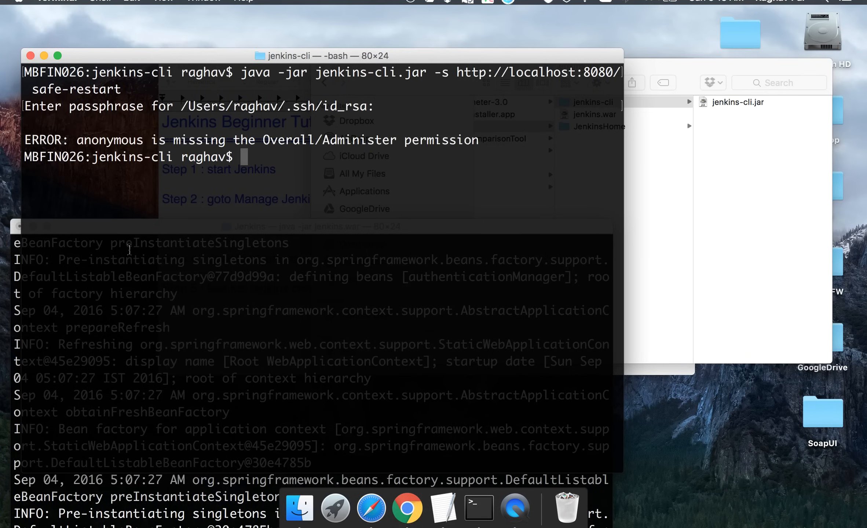
pyautogui.moveTo(102, 160)
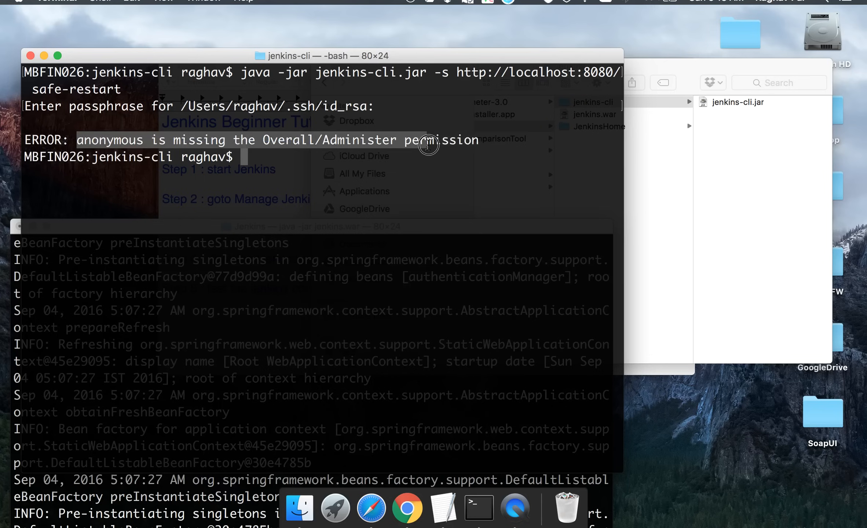
pyautogui.moveTo(381, 167)
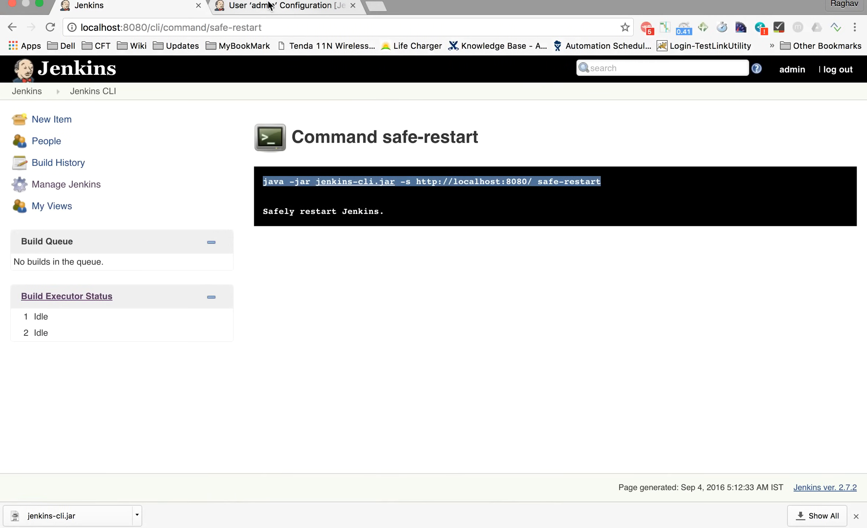
pyautogui.moveTo(284, 5)
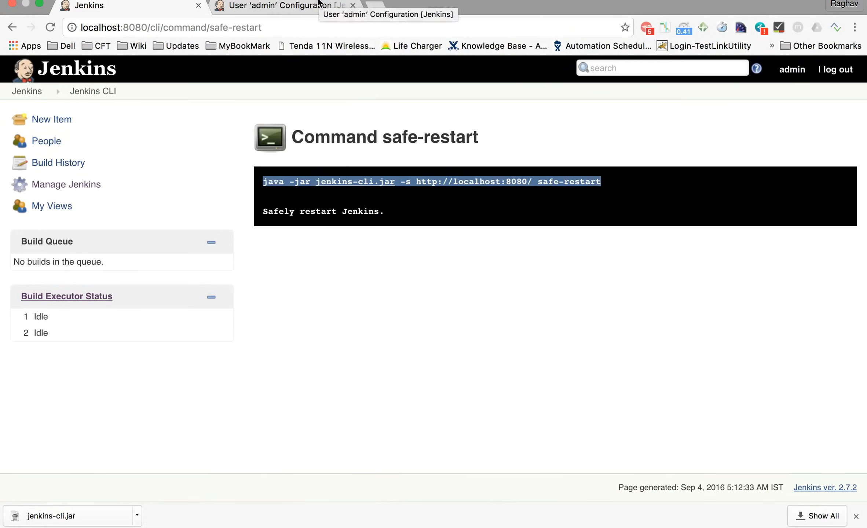
# Step: Set Global Security authorization to 'Anyone can do anything', then apply and save
pyautogui.click(284, 7)
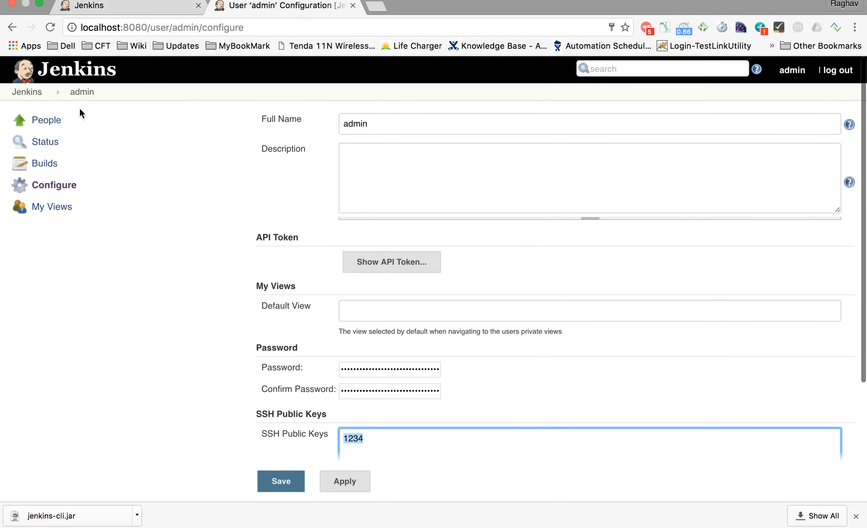
pyautogui.click(27, 92)
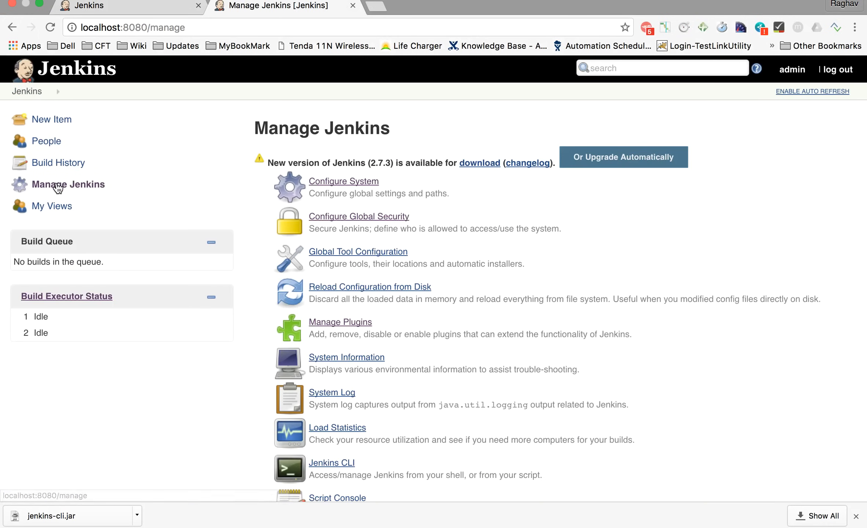
pyautogui.click(358, 217)
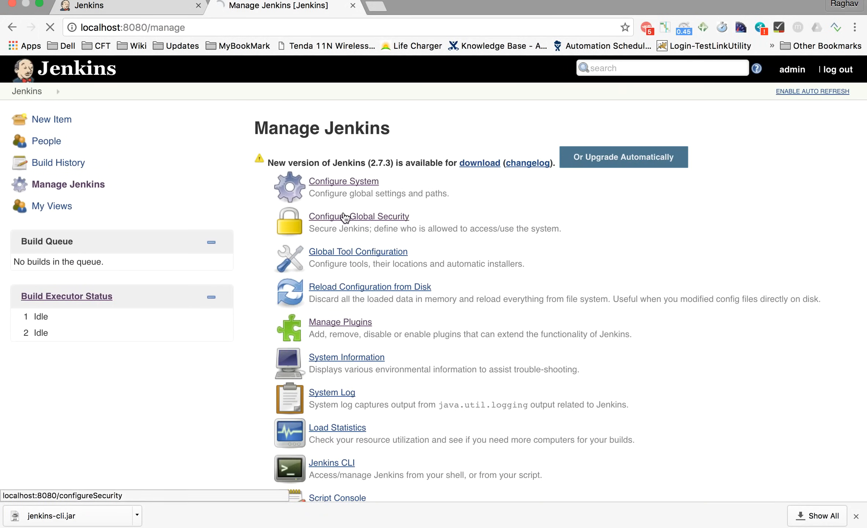
pyautogui.click(358, 217)
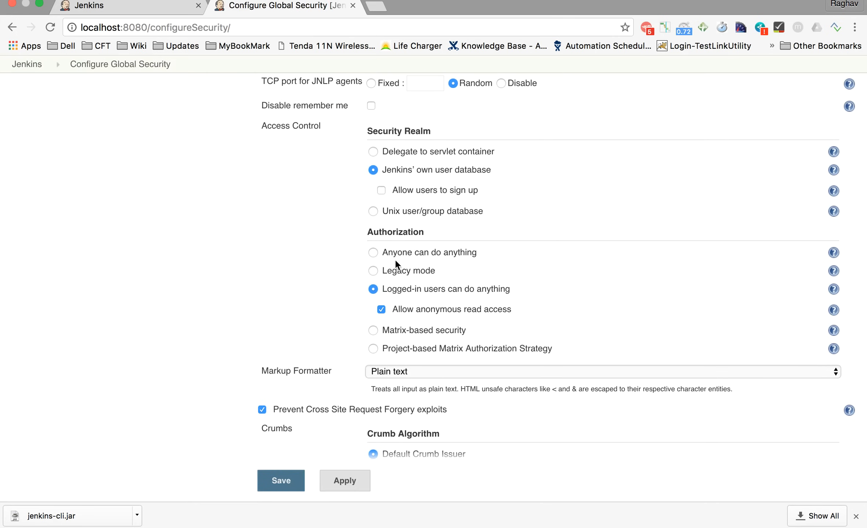
pyautogui.click(373, 252)
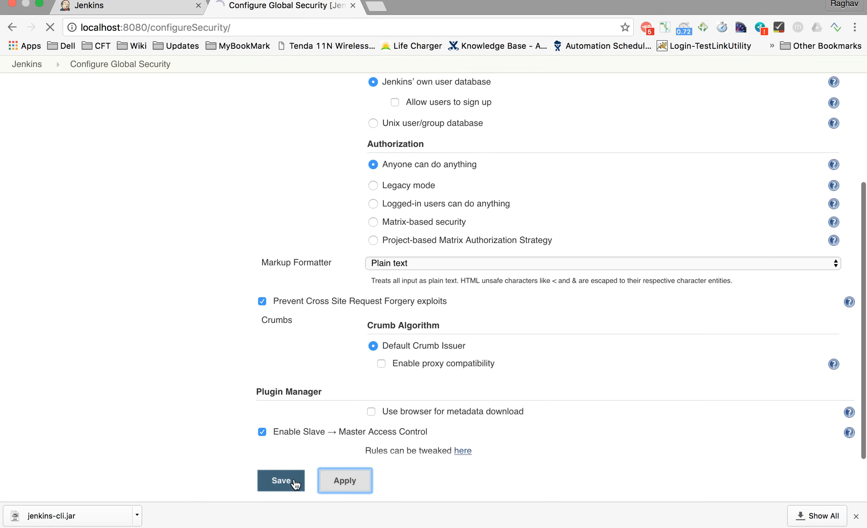
pyautogui.click(281, 480)
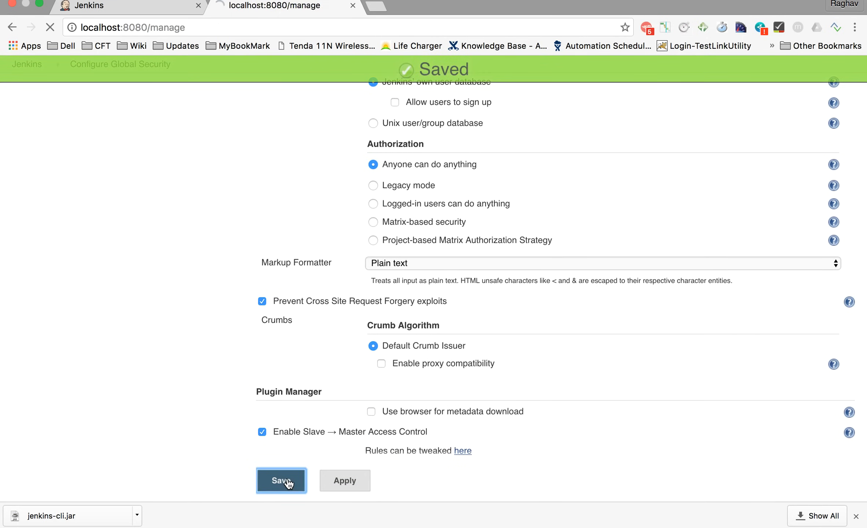
pyautogui.click(280, 480)
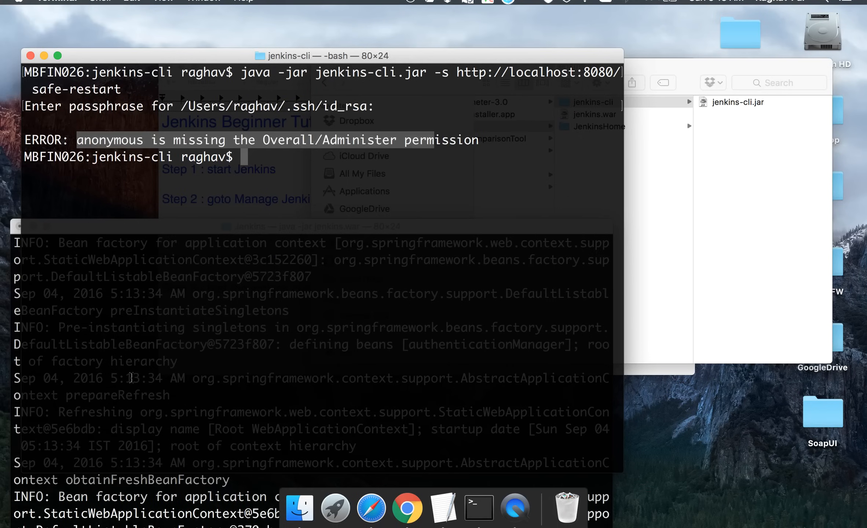
pyautogui.write('java -jar jenkins-cli.jar -s http://localhost:8080/ safe-restart')
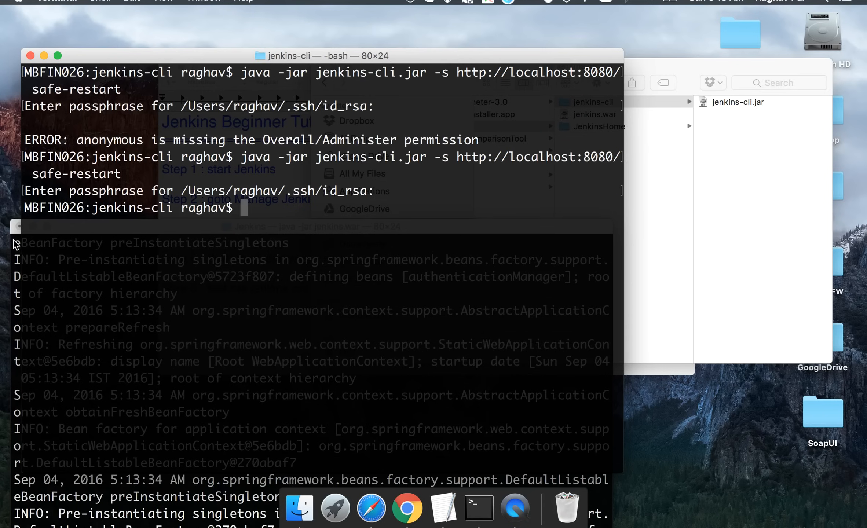
pyautogui.click(120, 226)
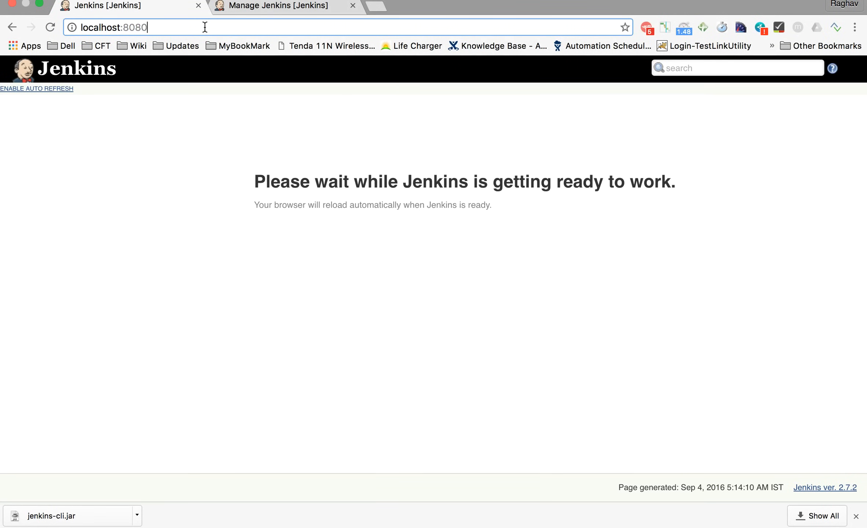
# Step: Load localhost:8080/cli after the restart and scroll through the available commands
pyautogui.write('/cli/')
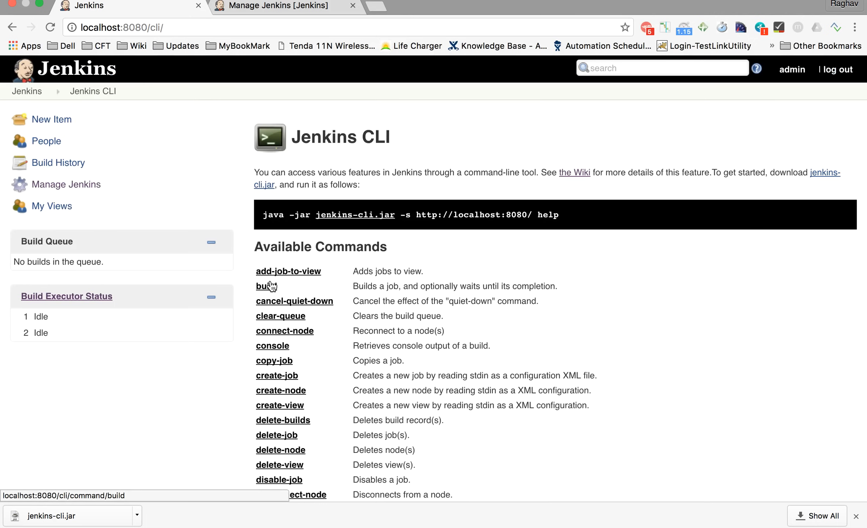
pyautogui.scroll(-3)
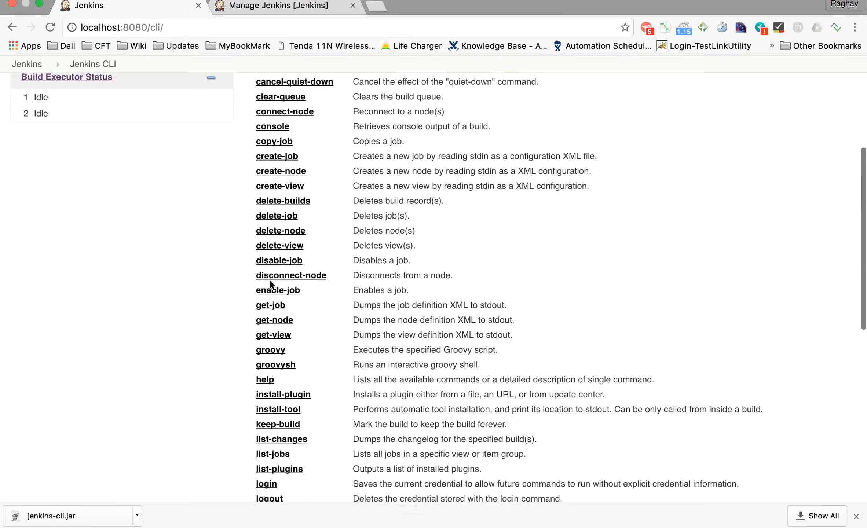
pyautogui.scroll(-3)
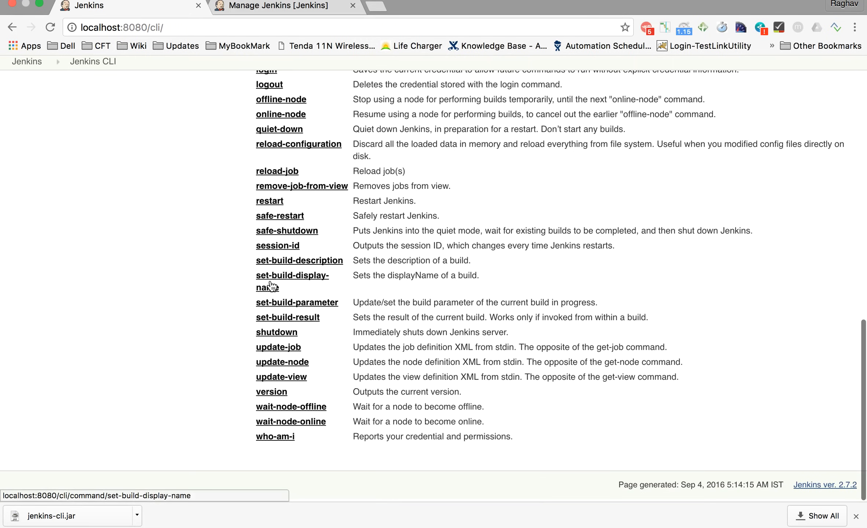
pyautogui.scroll(3)
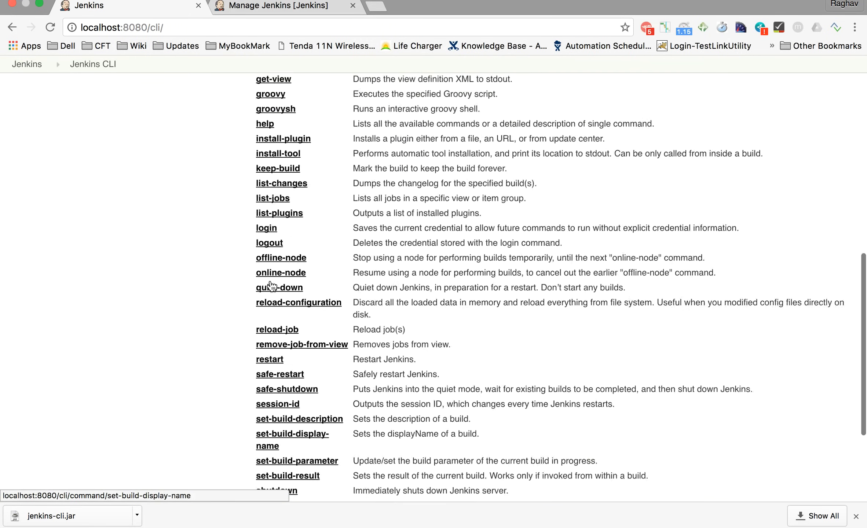
pyautogui.scroll(3)
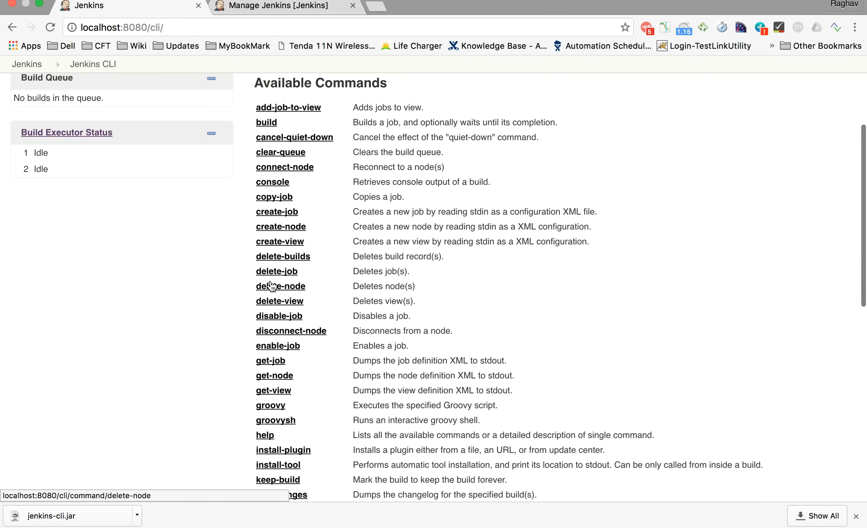
pyautogui.scroll(-3)
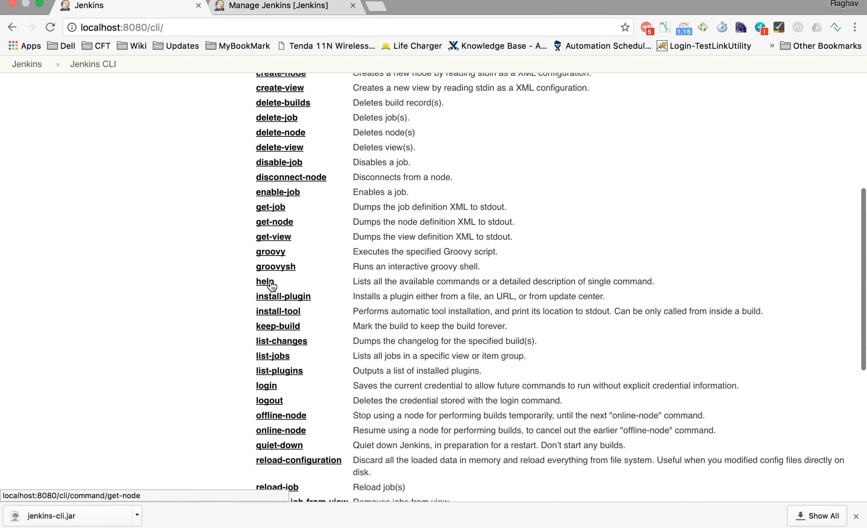
pyautogui.scroll(-3)
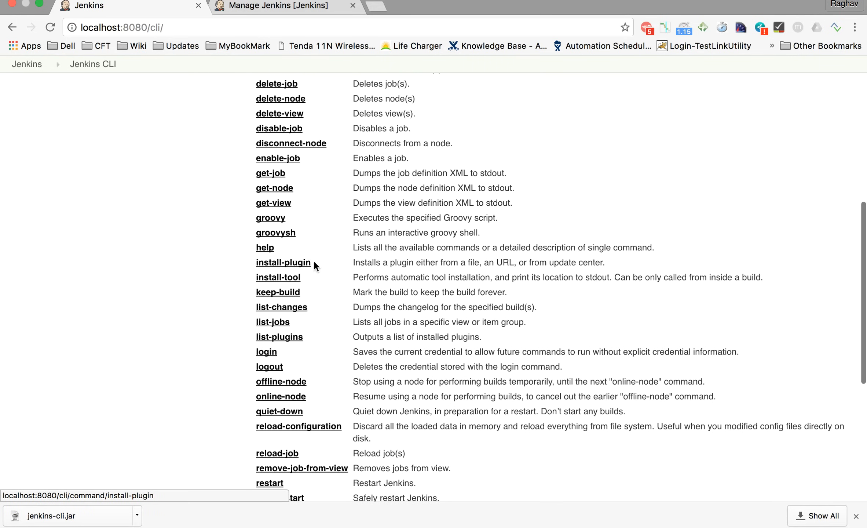
pyautogui.moveTo(278, 277)
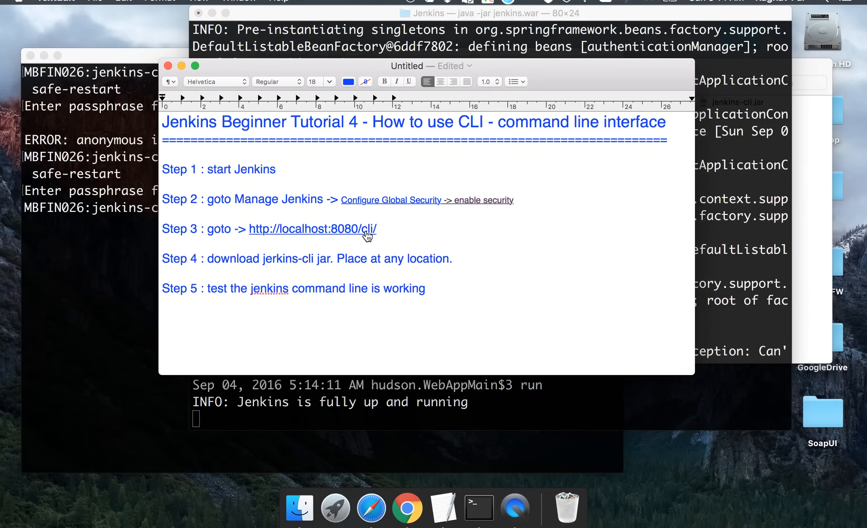
# Step: Bring the TextEdit tutorial notes showing Steps 1 to 5 to the front
pyautogui.click(425, 288)
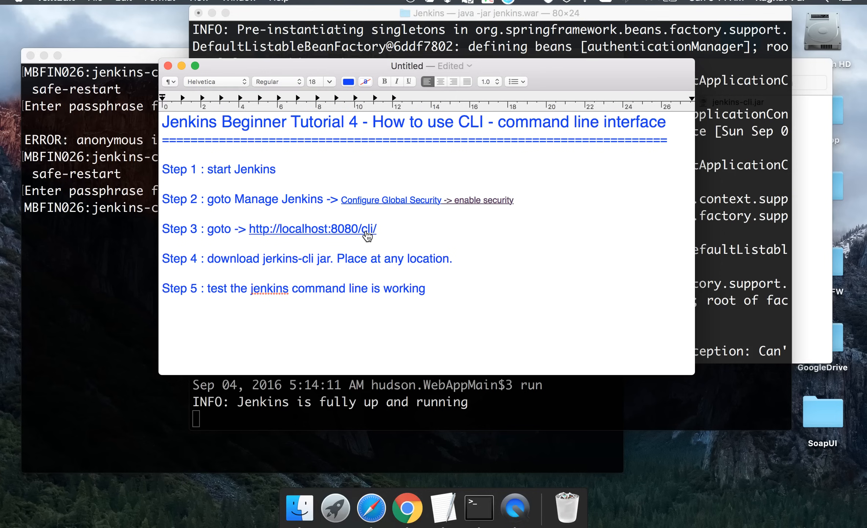
pyautogui.moveTo(408, 13)
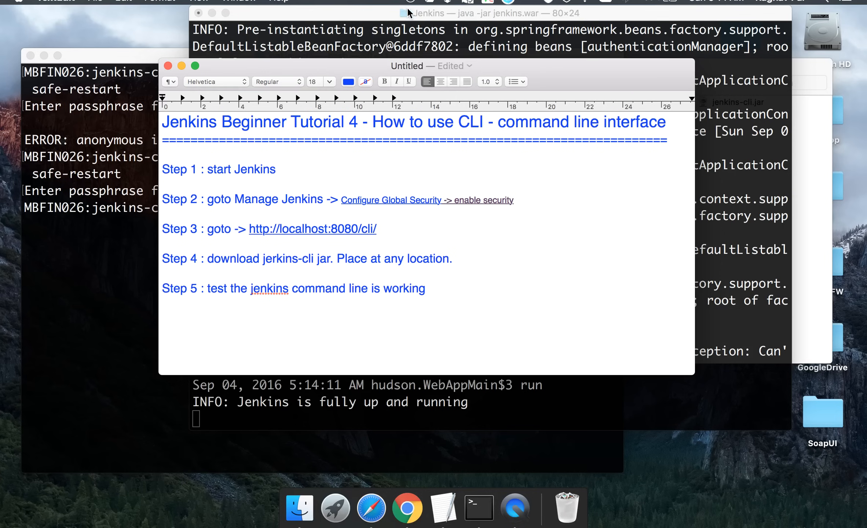